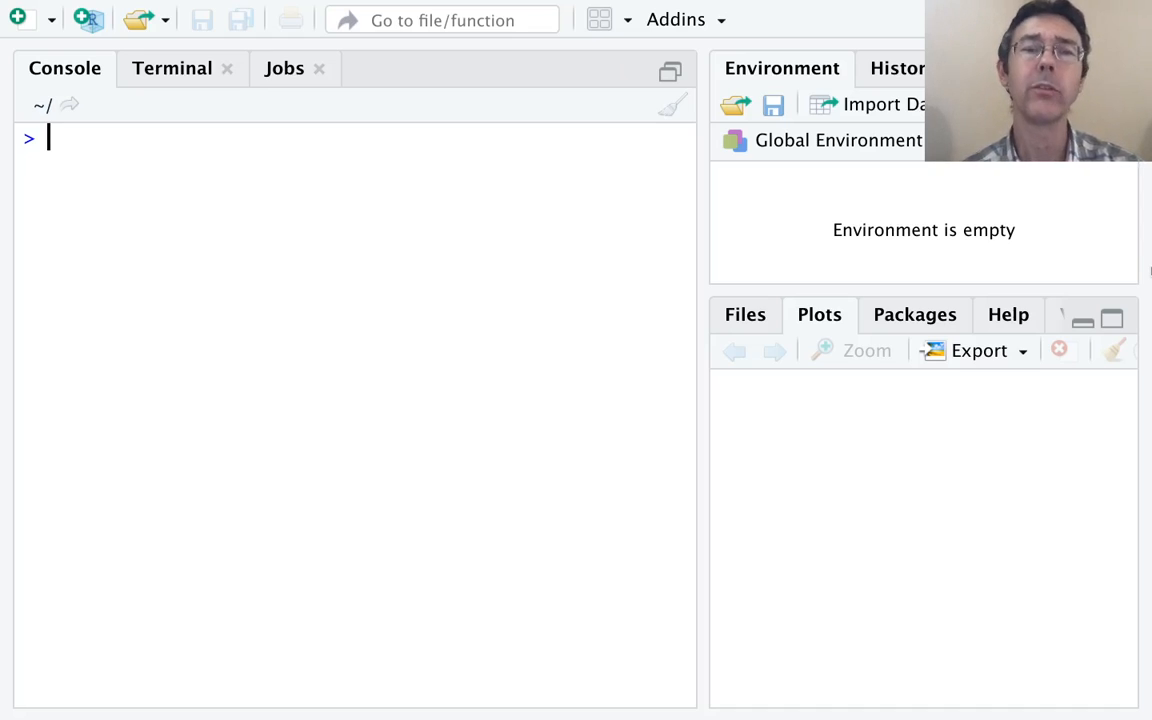
mouse_move(499, 332)
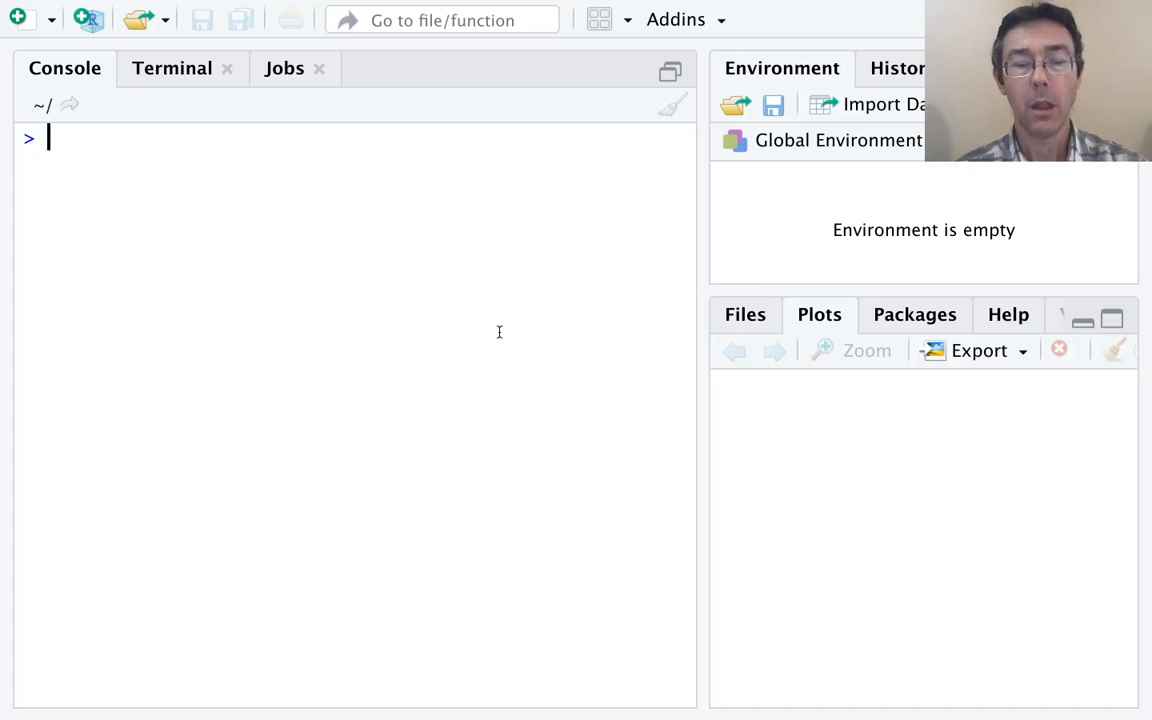
Step: Run View(faithful) to browse the dataset's 272 rows of eruptions and waiting times
text(View(faithful)
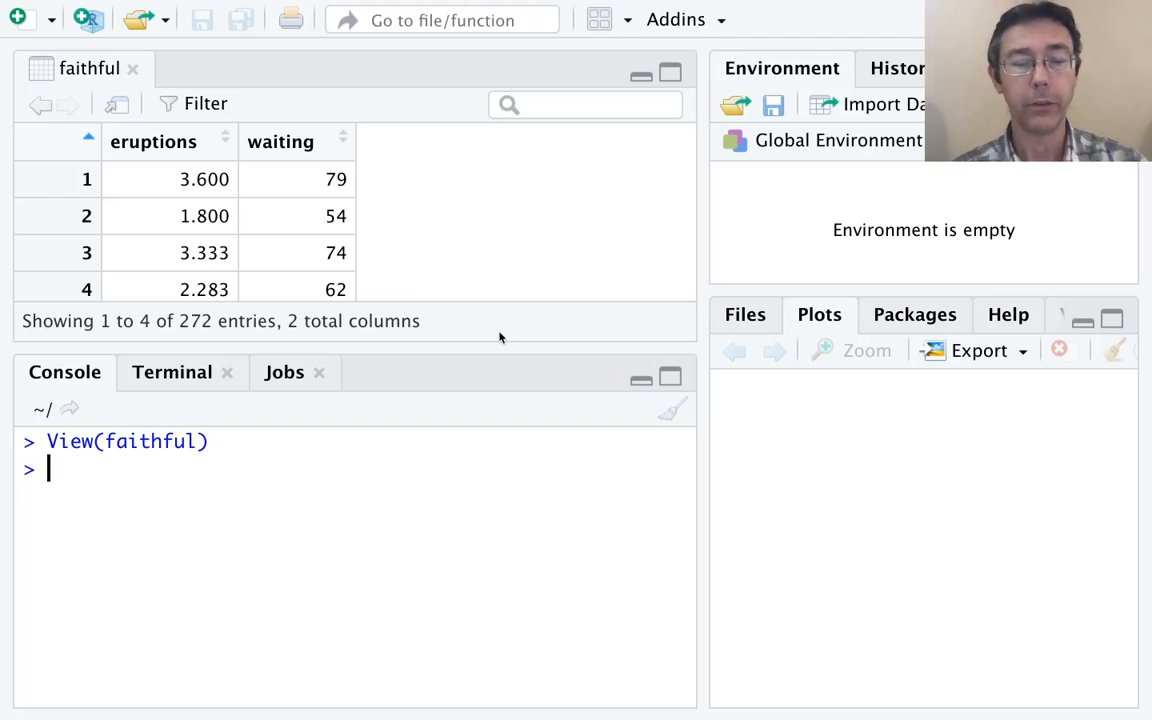
Step: Install the tidyverse package with install.packages("tidyverse")
text(install.)
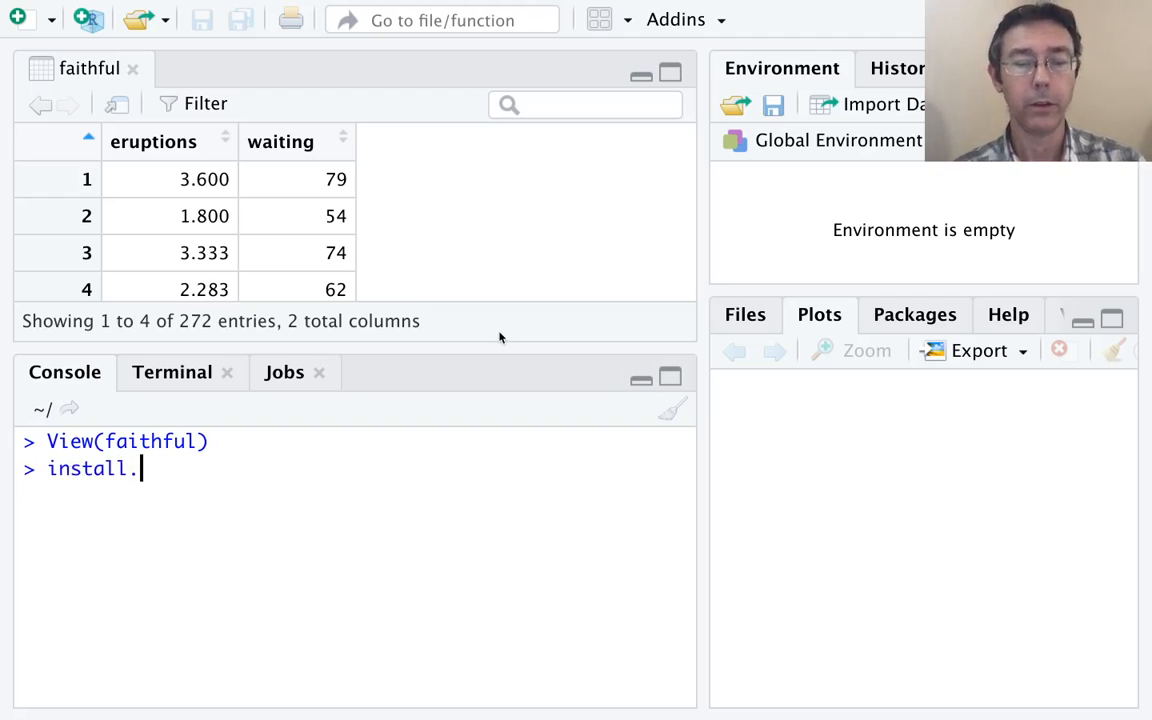
text(packages()
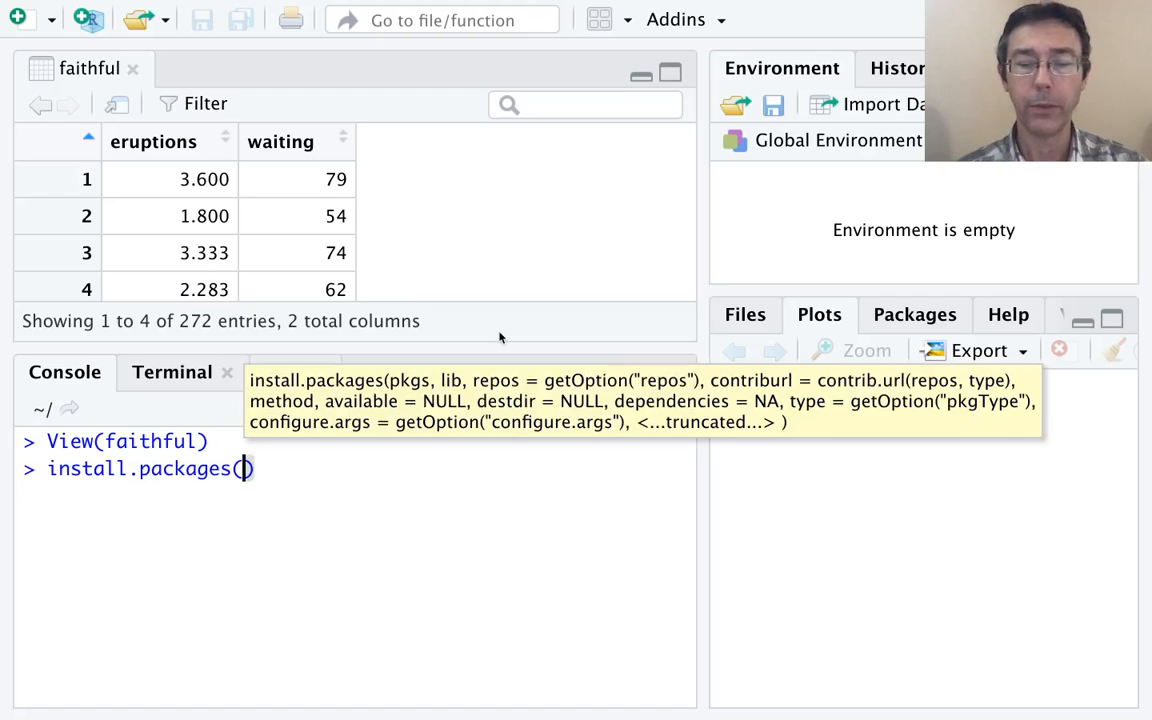
text("tidyverse")
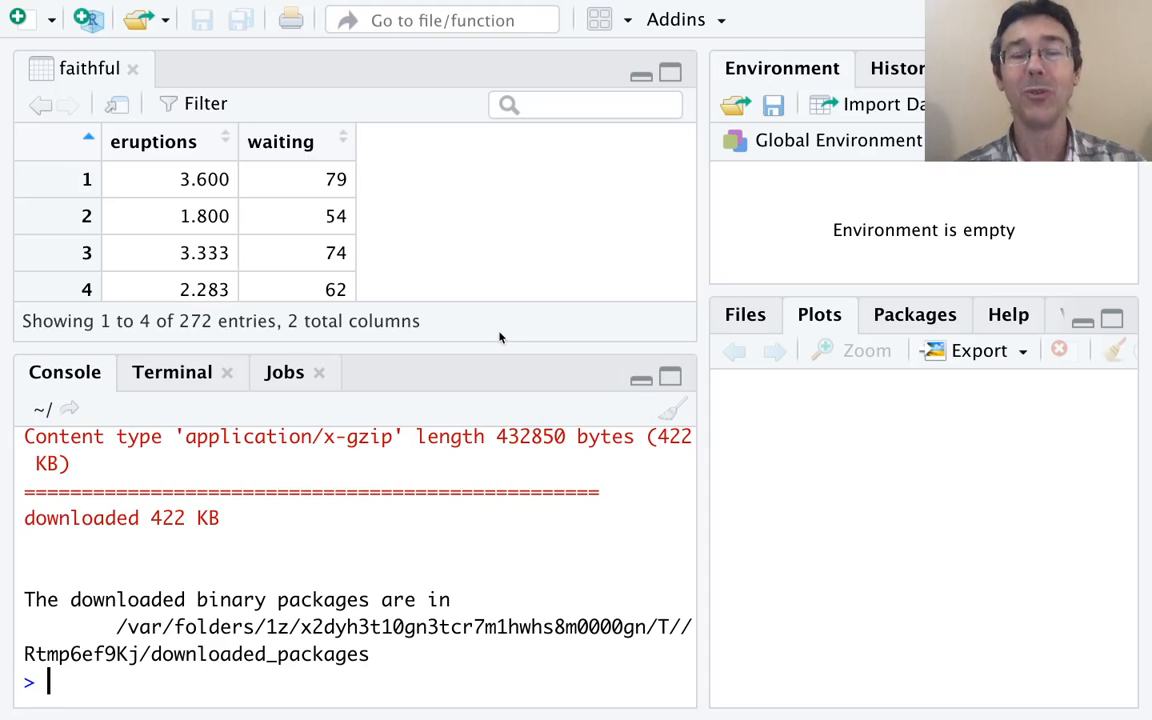
Step: Attach ggplot2, dplyr and other core packages via library("tidyverse"), then begin a qplot() call
text(library)
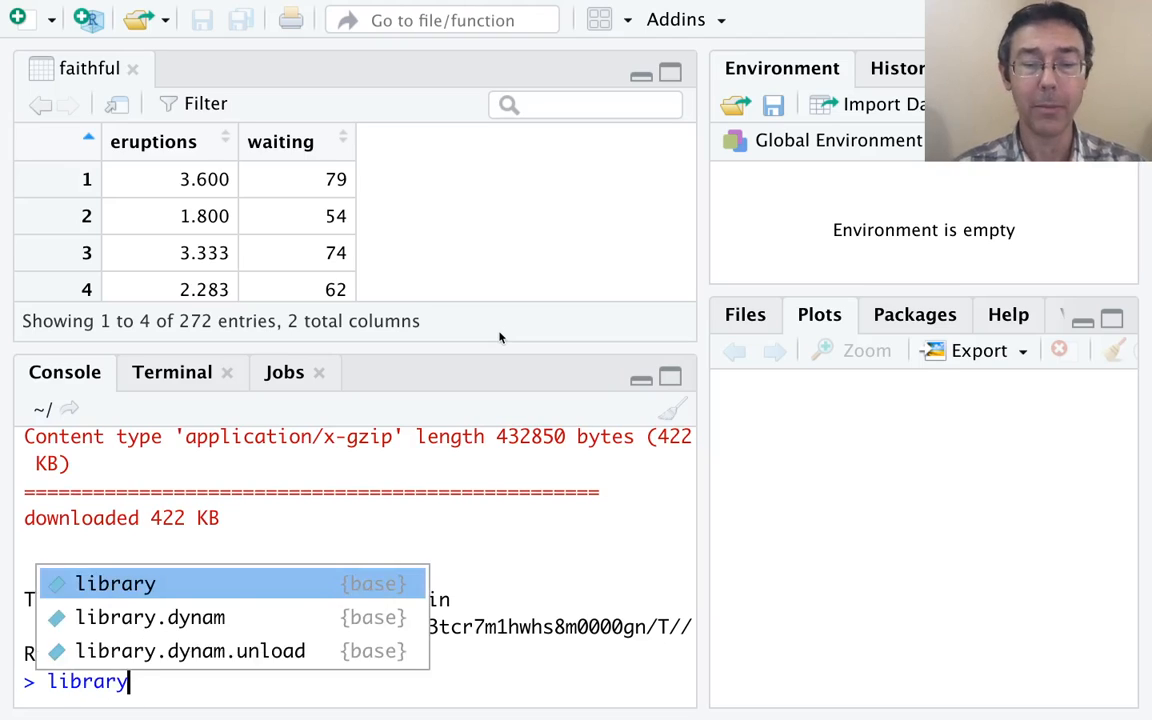
text(("tidy"))
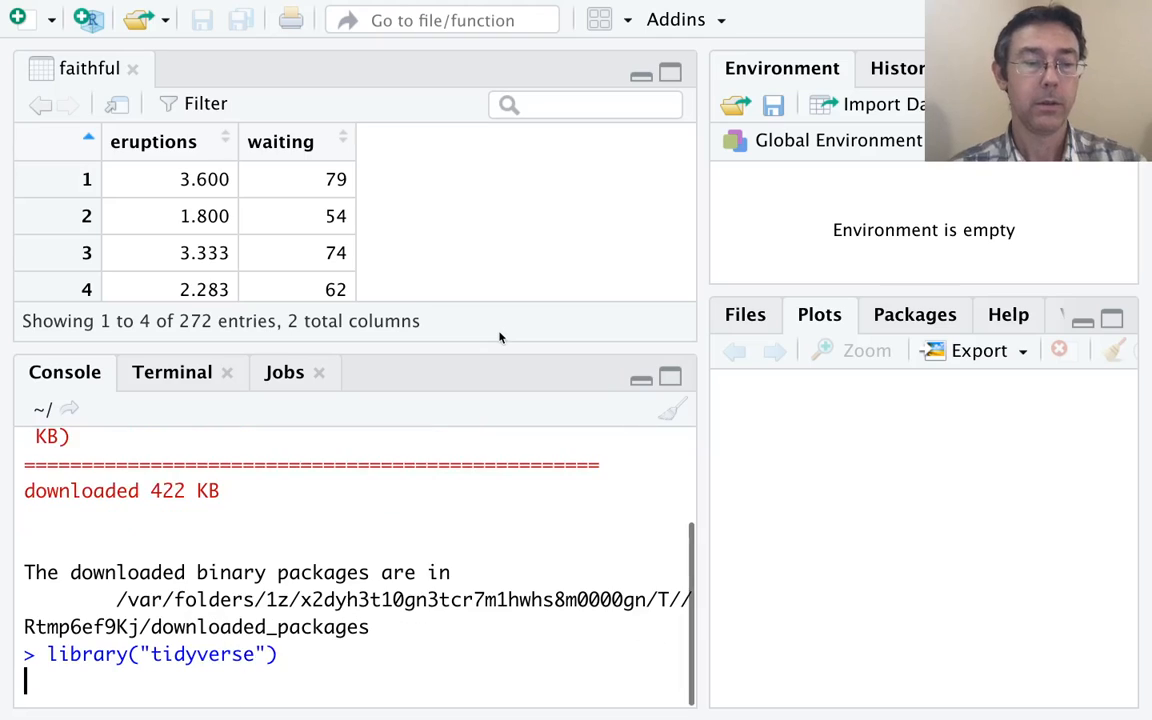
key(Enter)
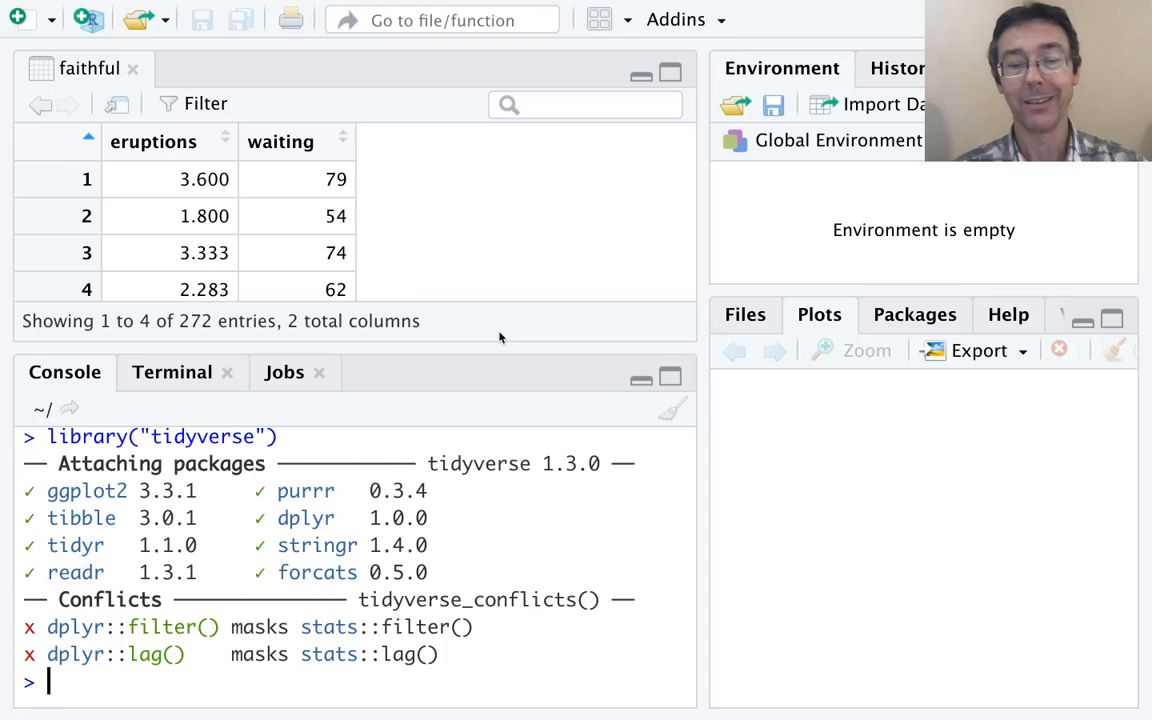
text(qplot())
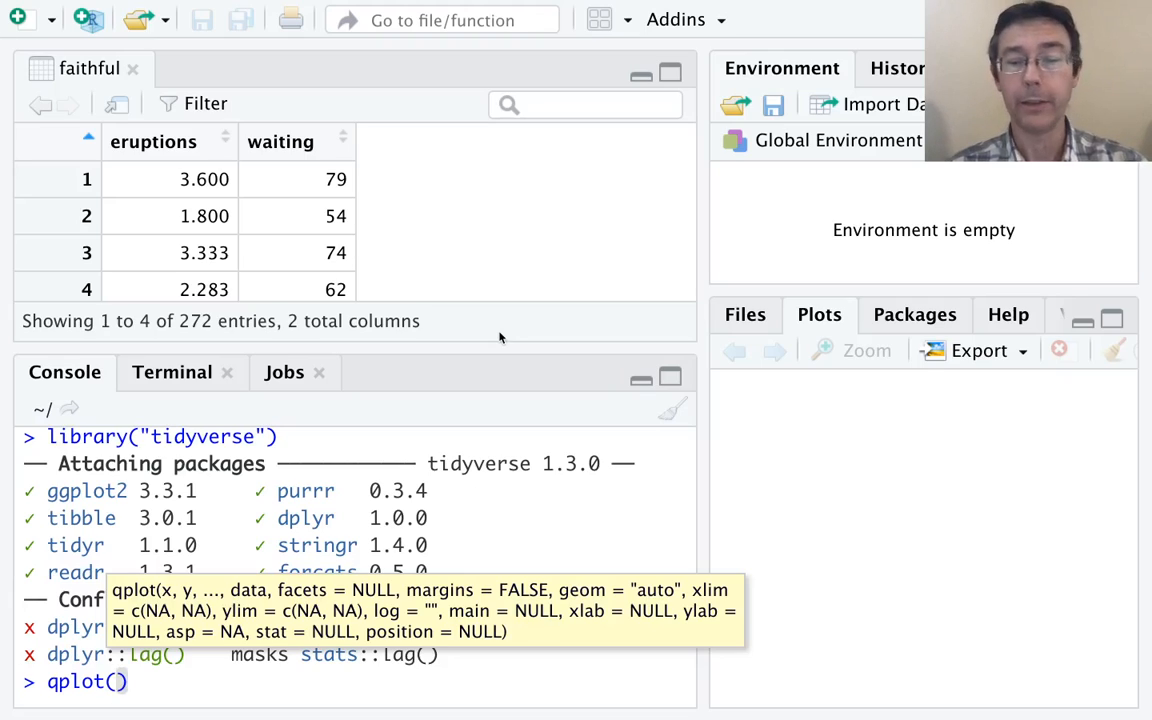
Step: Plot a 30-bin histogram of faithful$waiting using qplot with geom = "histogram"
text(x =)
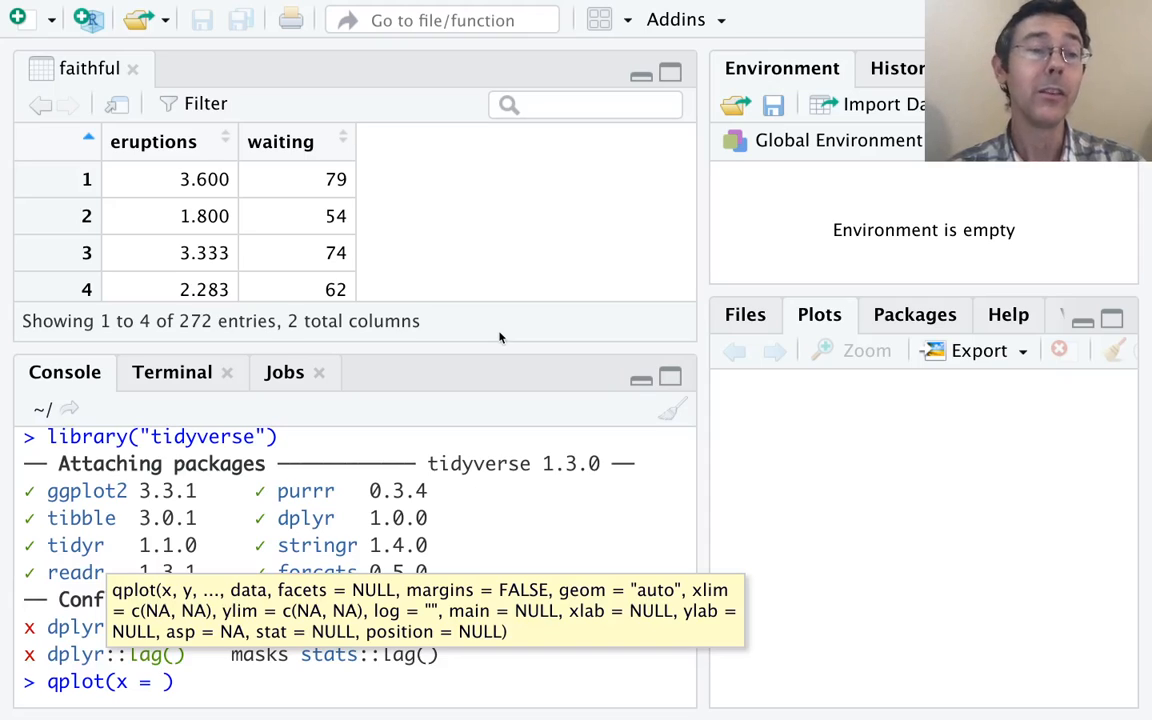
text(faithful)
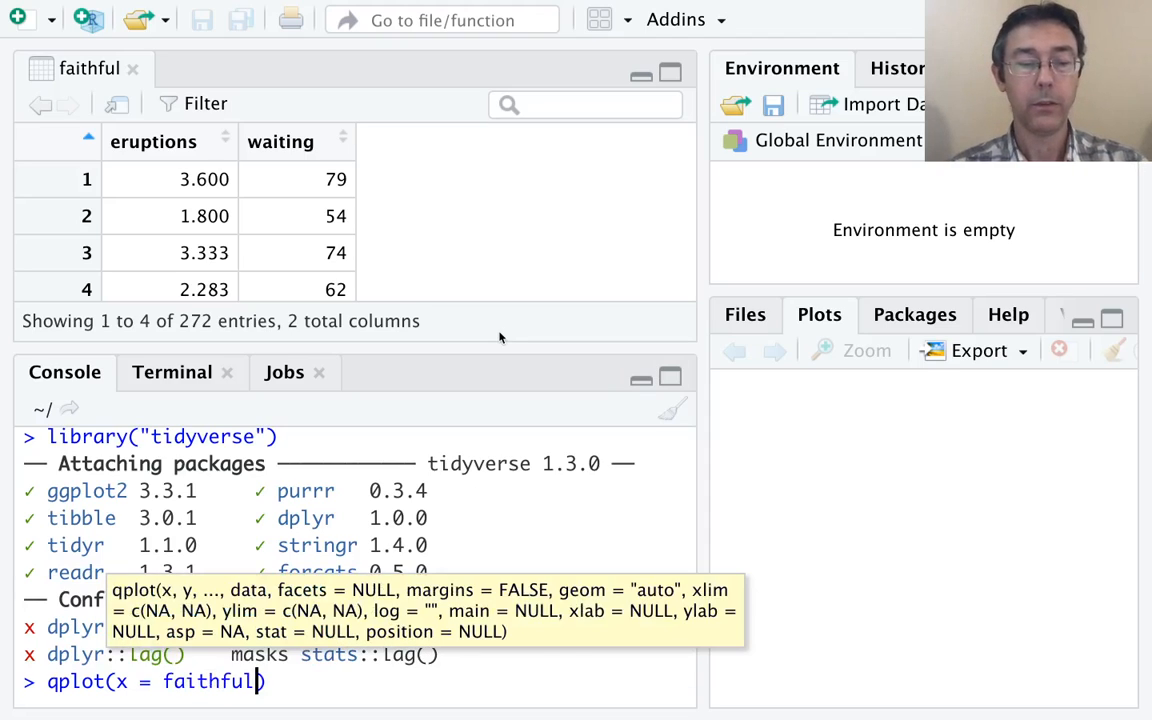
text($waiting,)
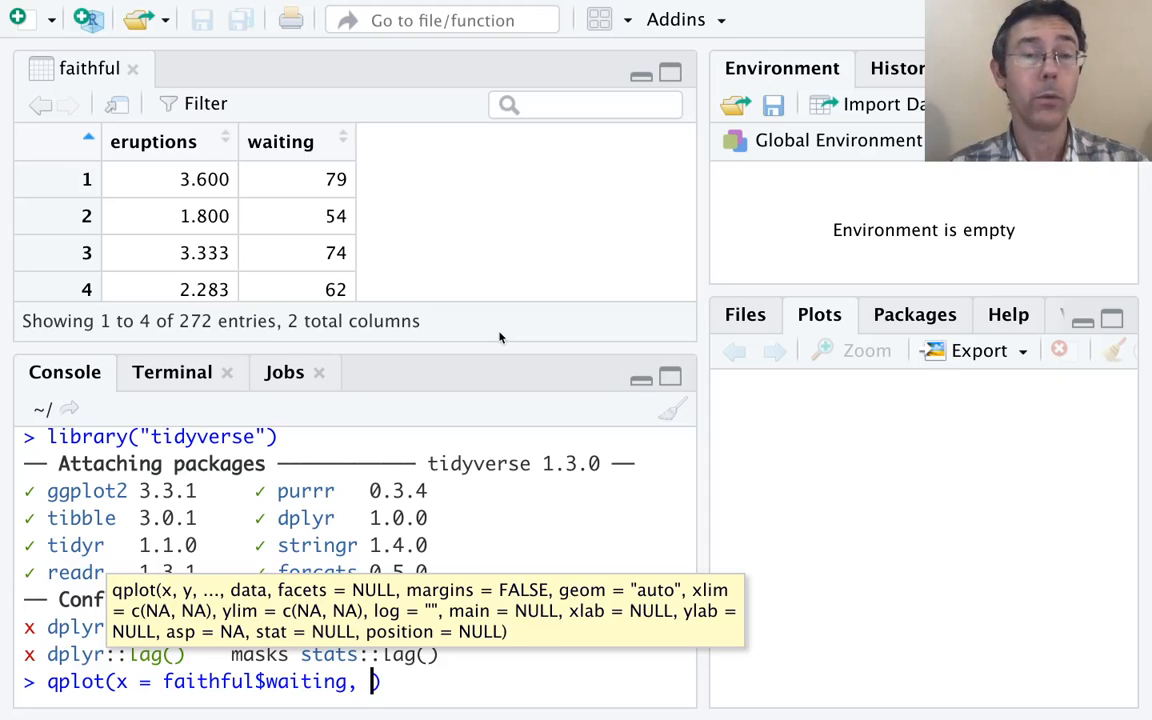
text(geom = "histogram)
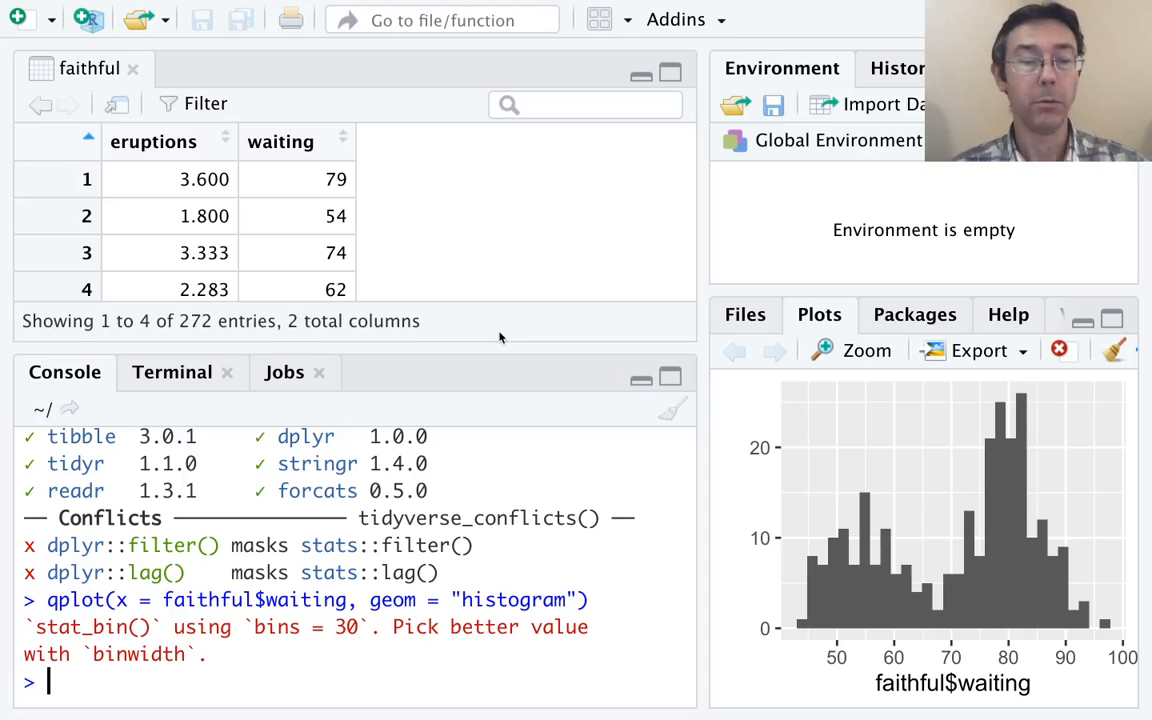
Step: Redraw the histogram with x label 'Waiting Time', y label 'Frequency' and title 'Old Faithful'
text(qplot(x = faithful$waiting, geom = "histogram"))
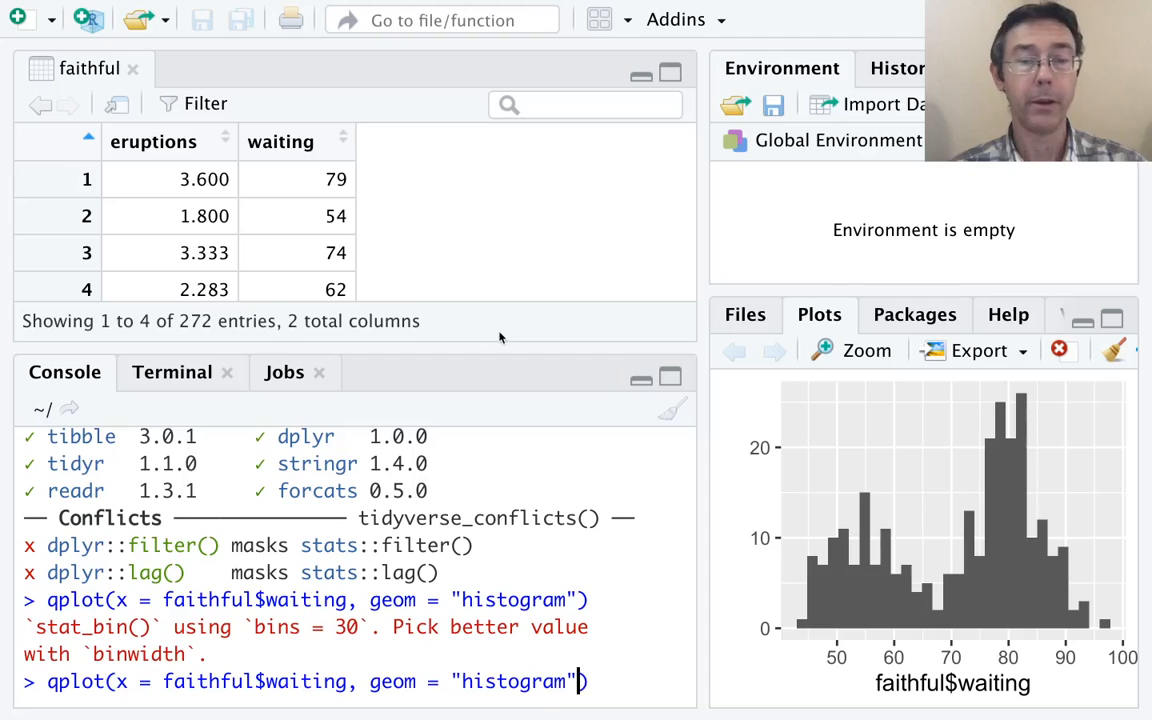
text(,)
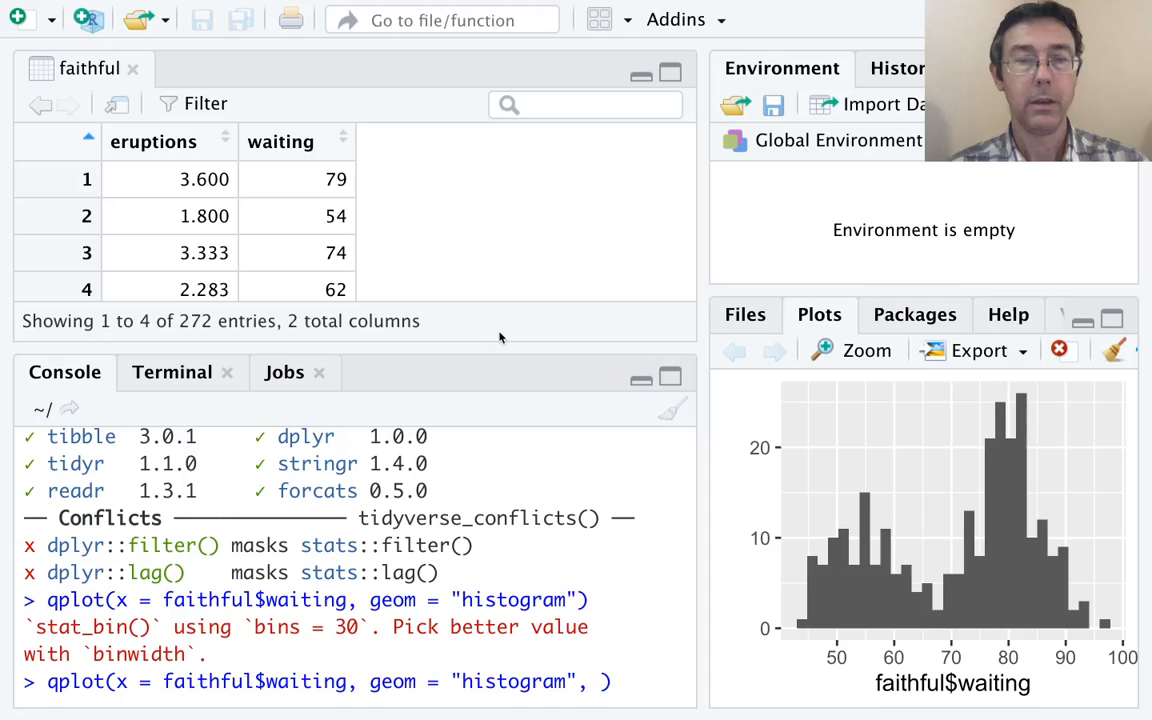
text(xl)
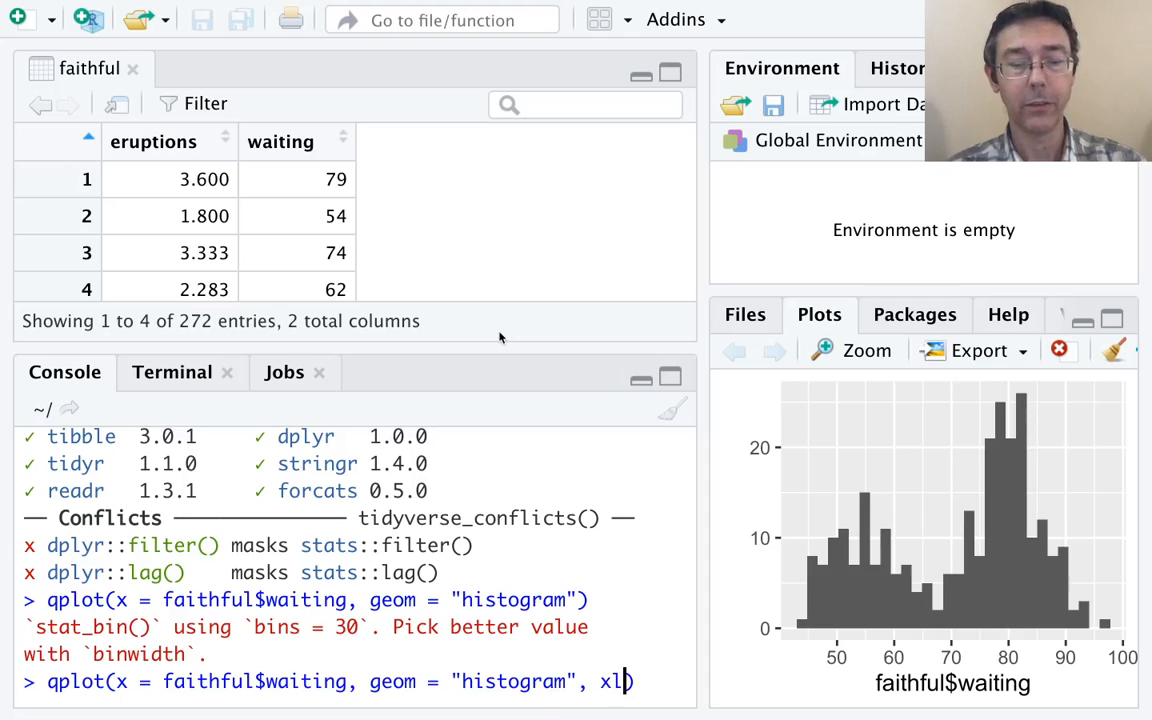
text(ab = "")
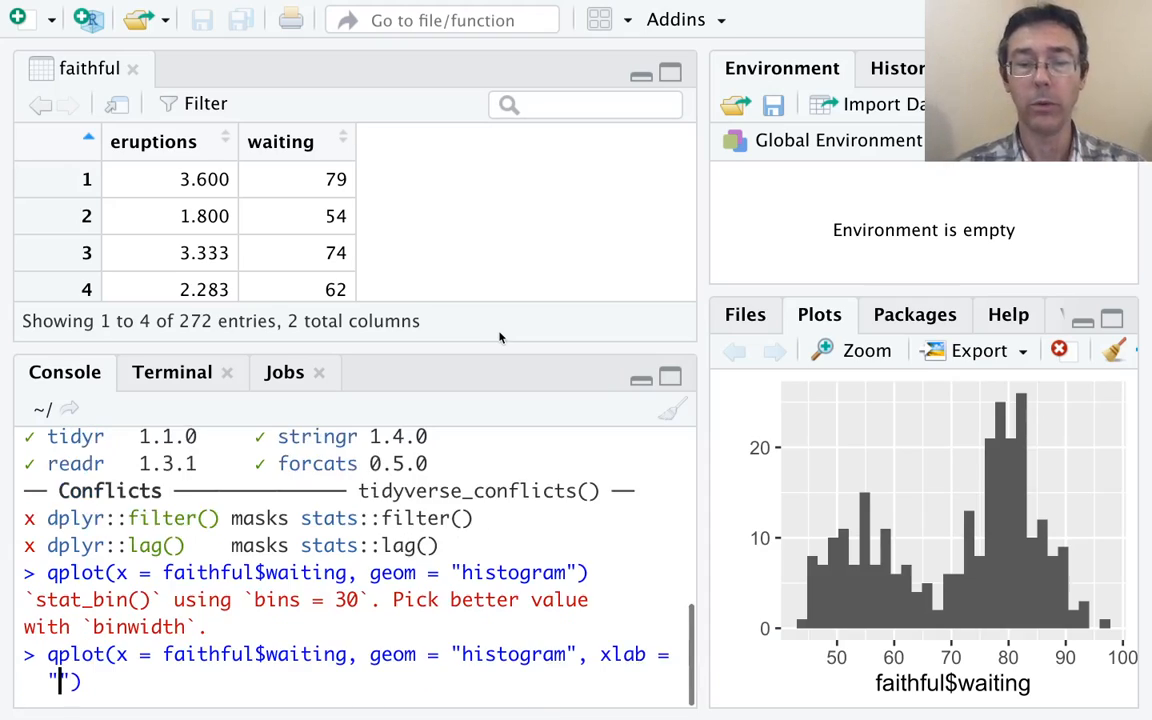
text(Waiting)
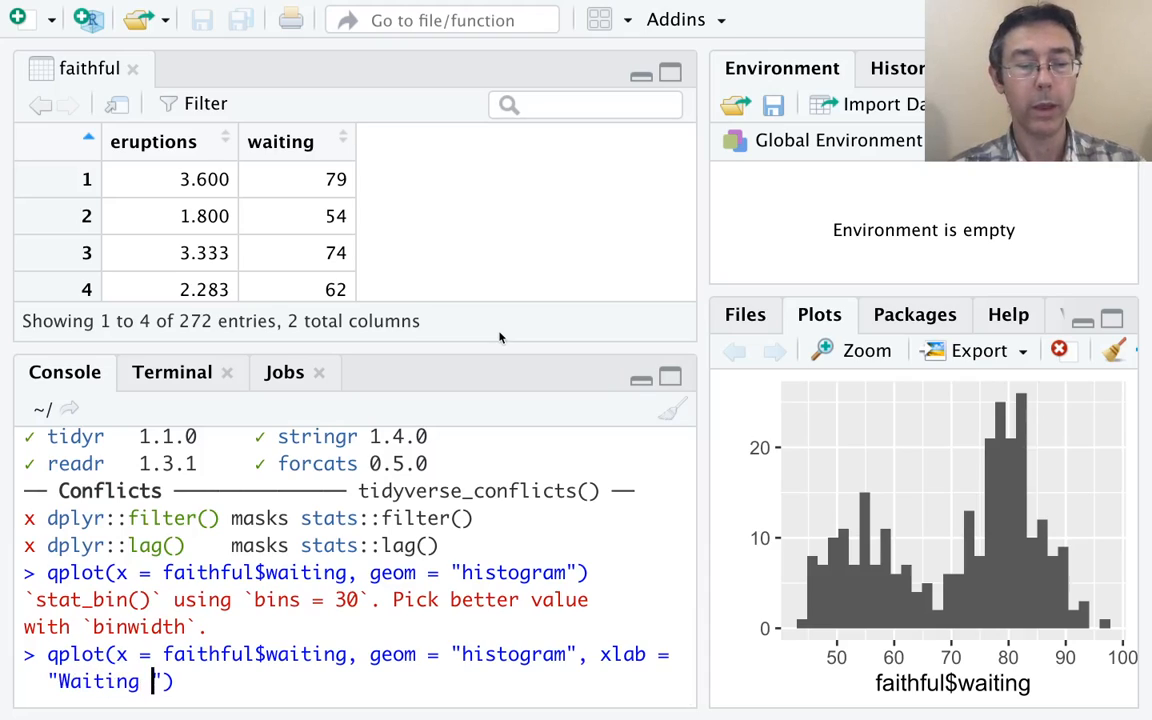
text(Time",)
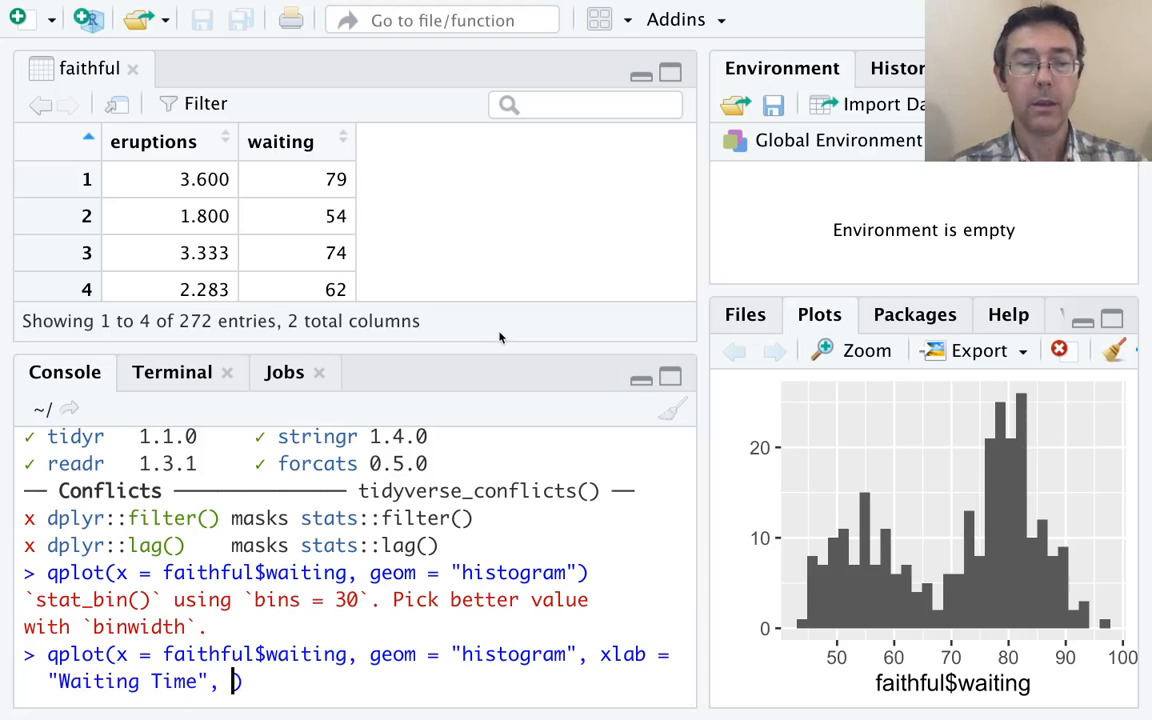
text(ylab = "Frequency",)
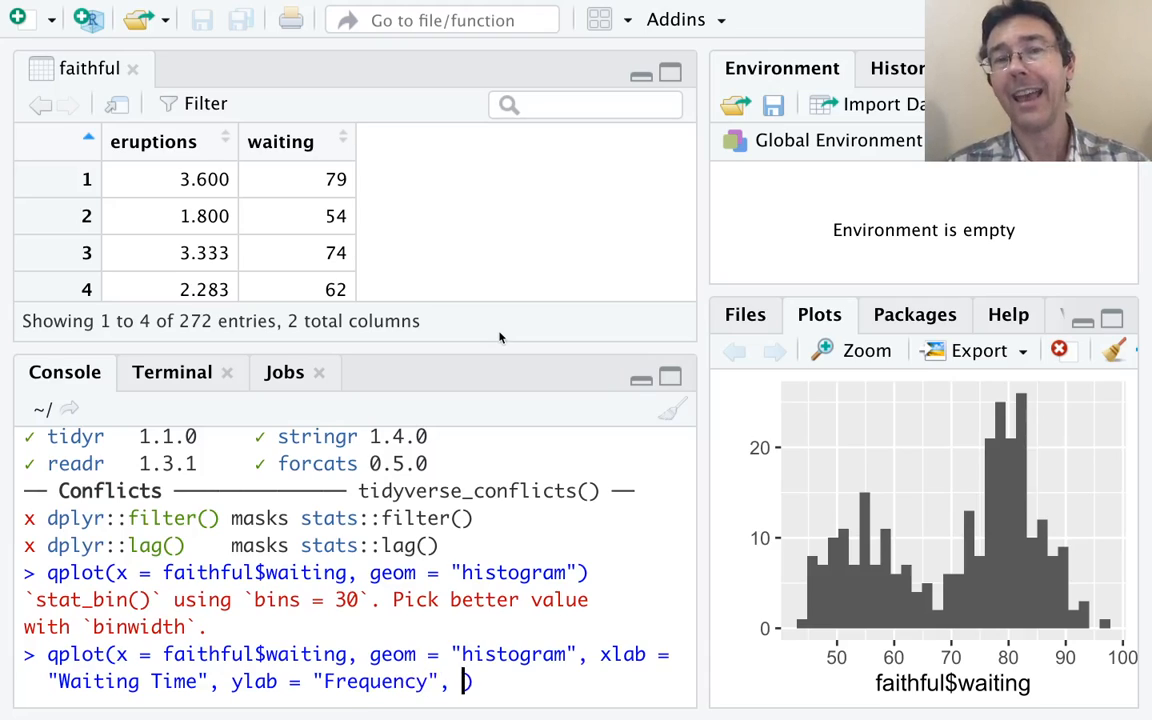
text(main = "")
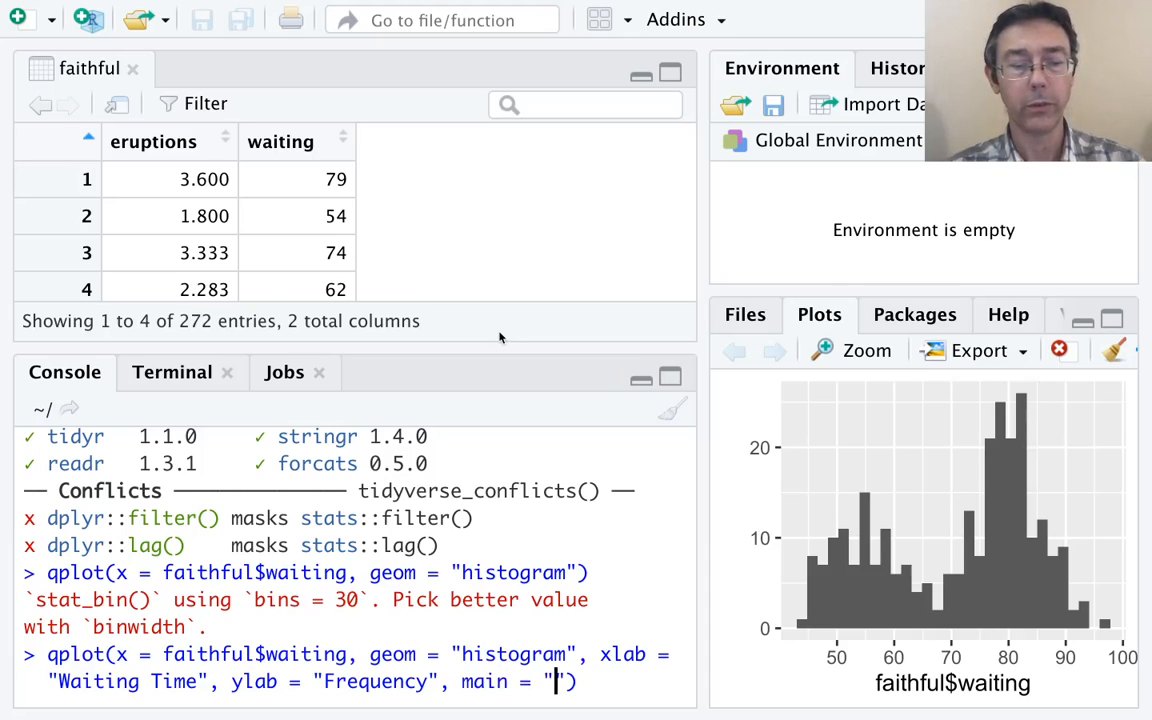
text(Old Faith)
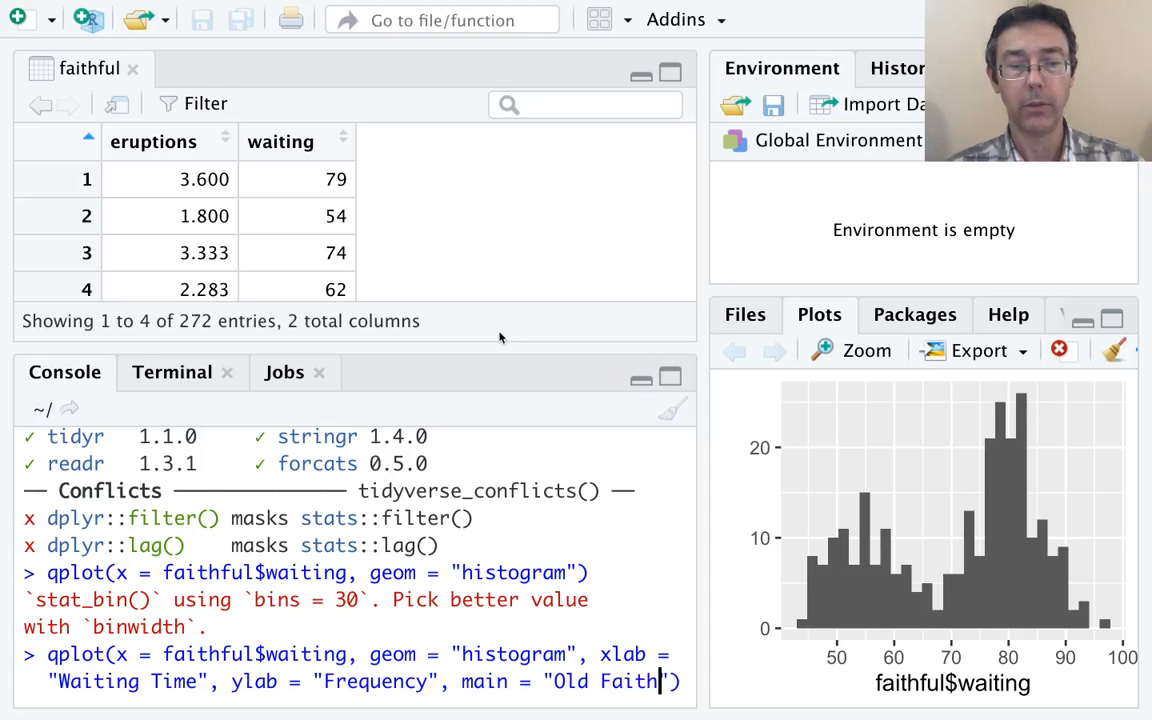
key(Enter)
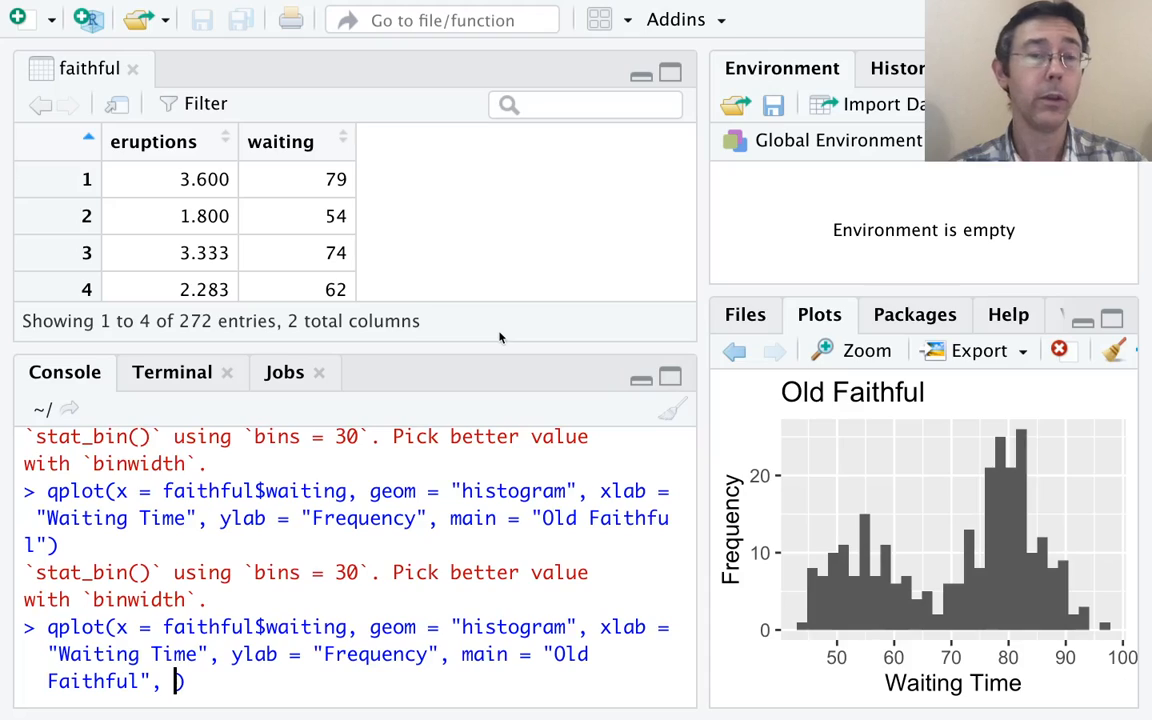
Step: Add col = I("darkblue") to the qplot call and redraw the histogram
text(col)
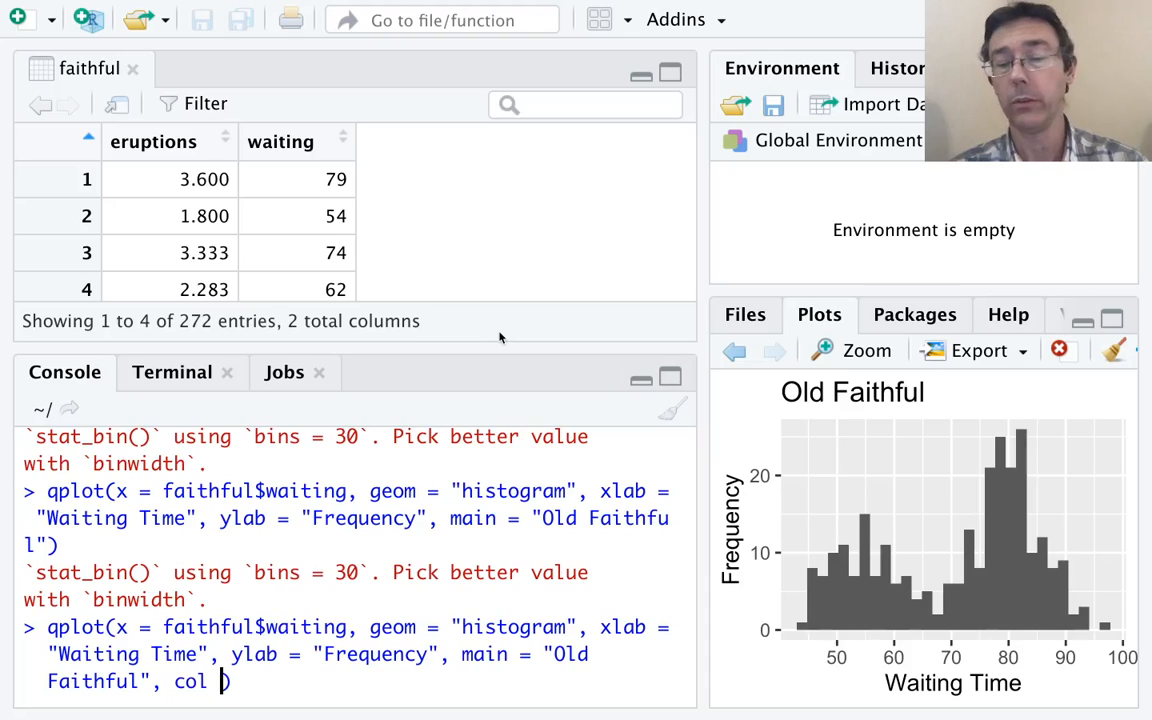
text(= I(")
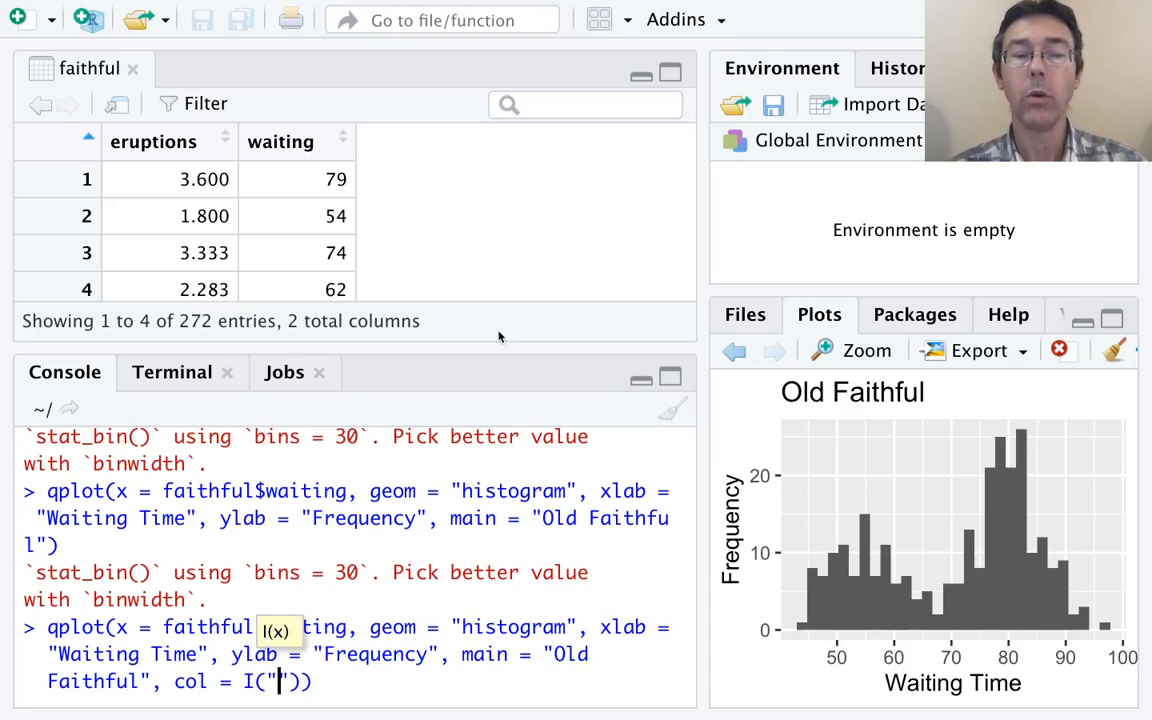
text(darkblue)
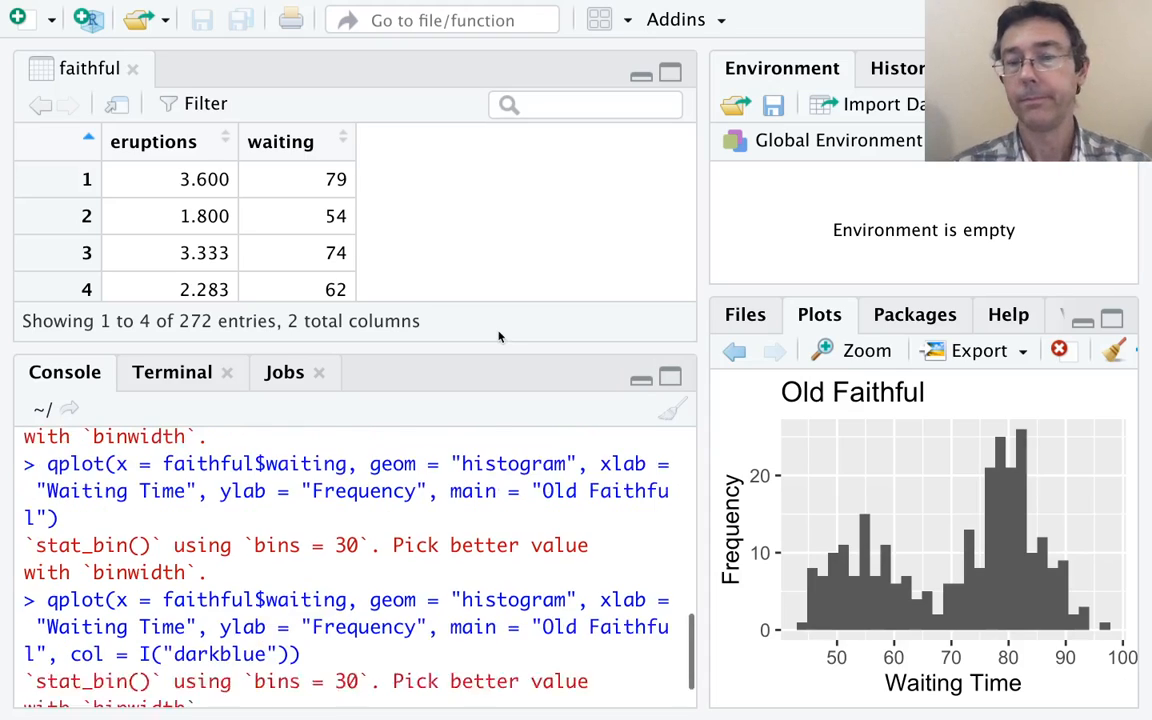
key(Return)
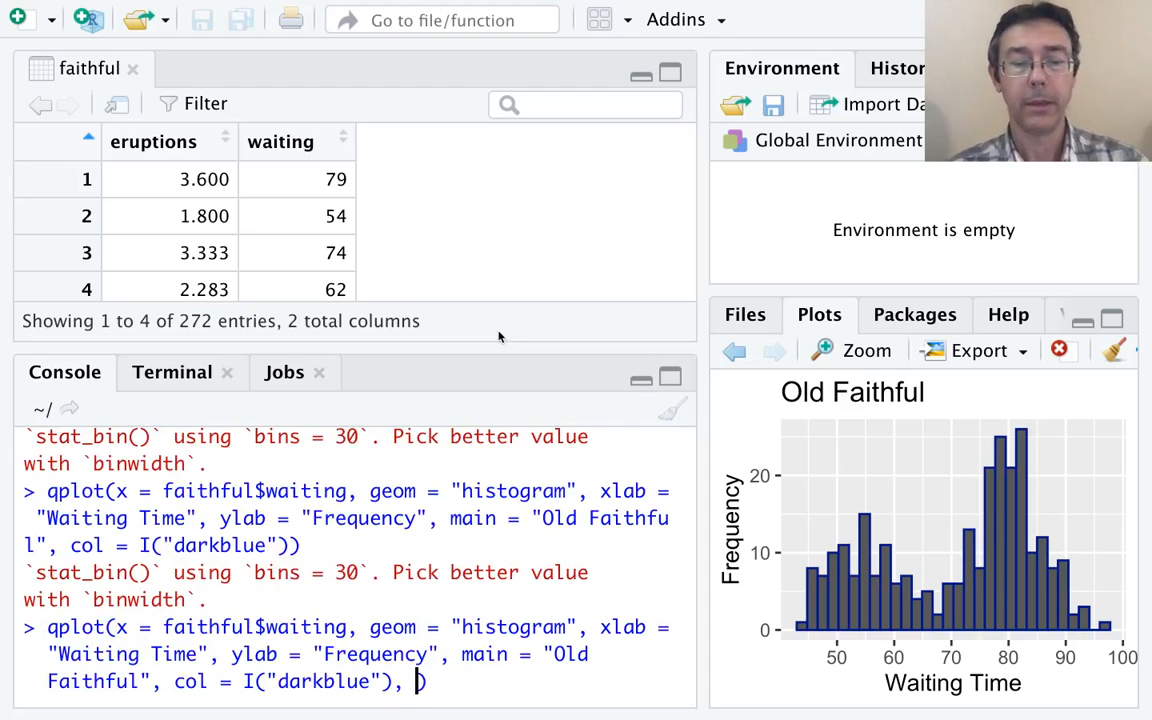
Step: Add fill = I("lightblue") to the qplot call to fill the bars light blue
text(fill = I(")
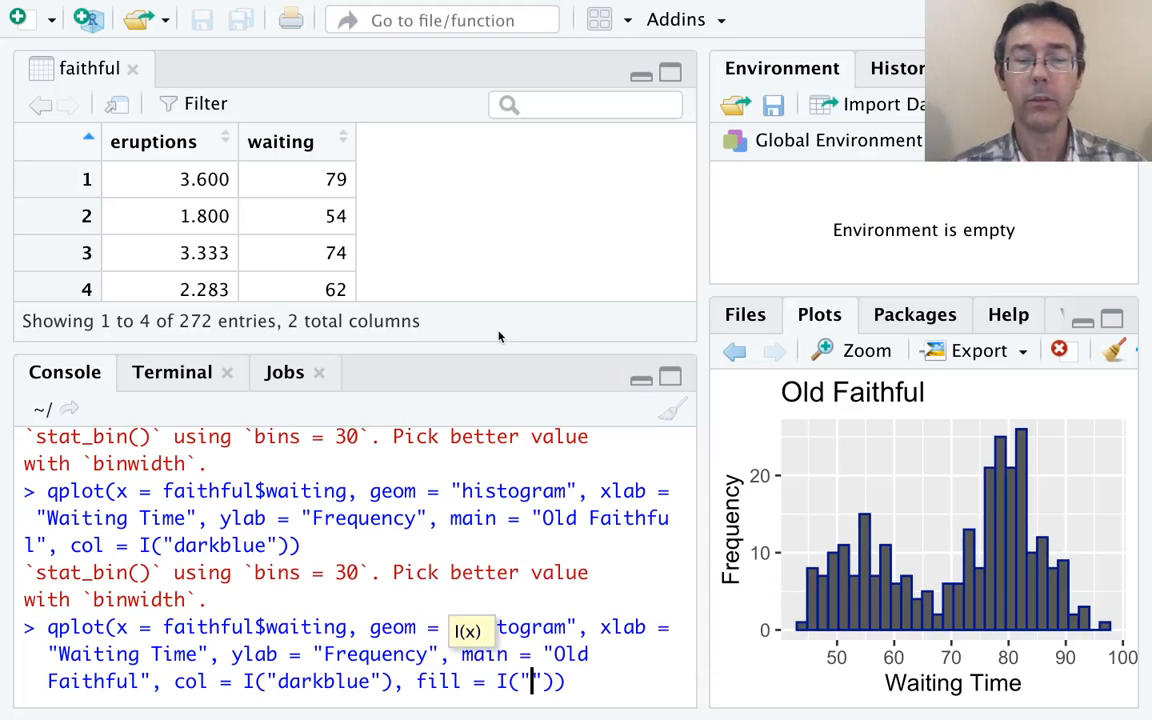
text(lightblue)
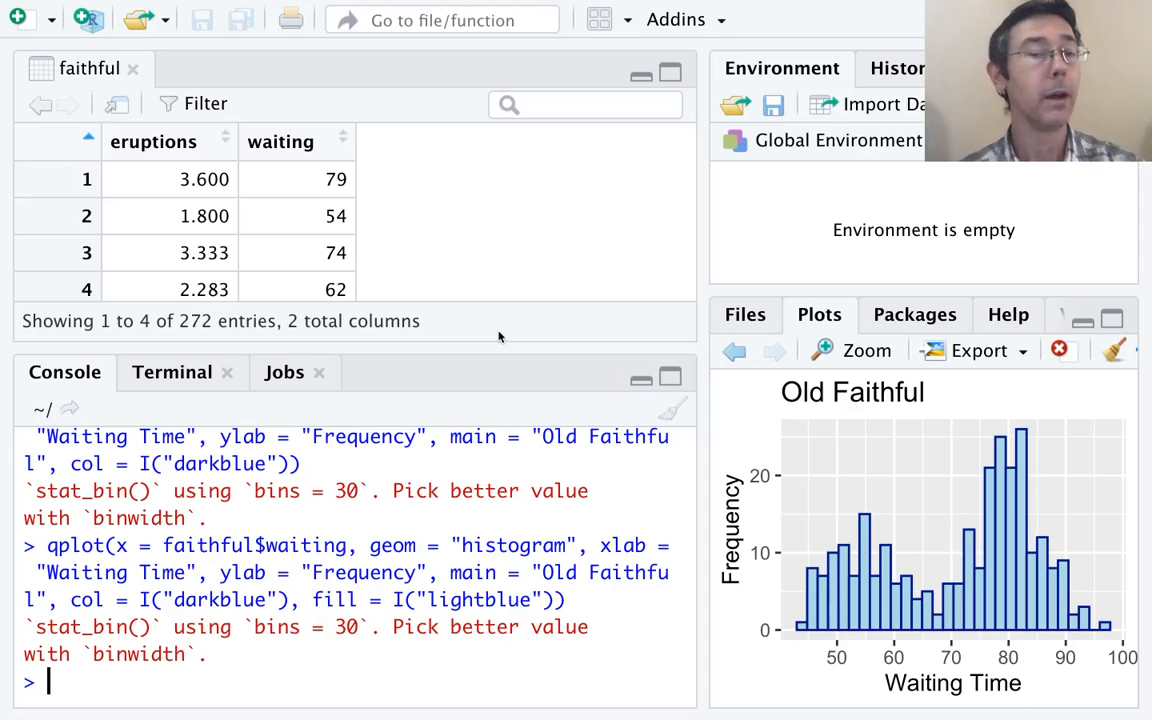
text(qplot(x = faithful$waiting, geom = "histogram", xlab = "Waiting Time", ylab = "Frequency", main = "Old Faithful", col = I("darkblue"), fill = I("lightblue")))
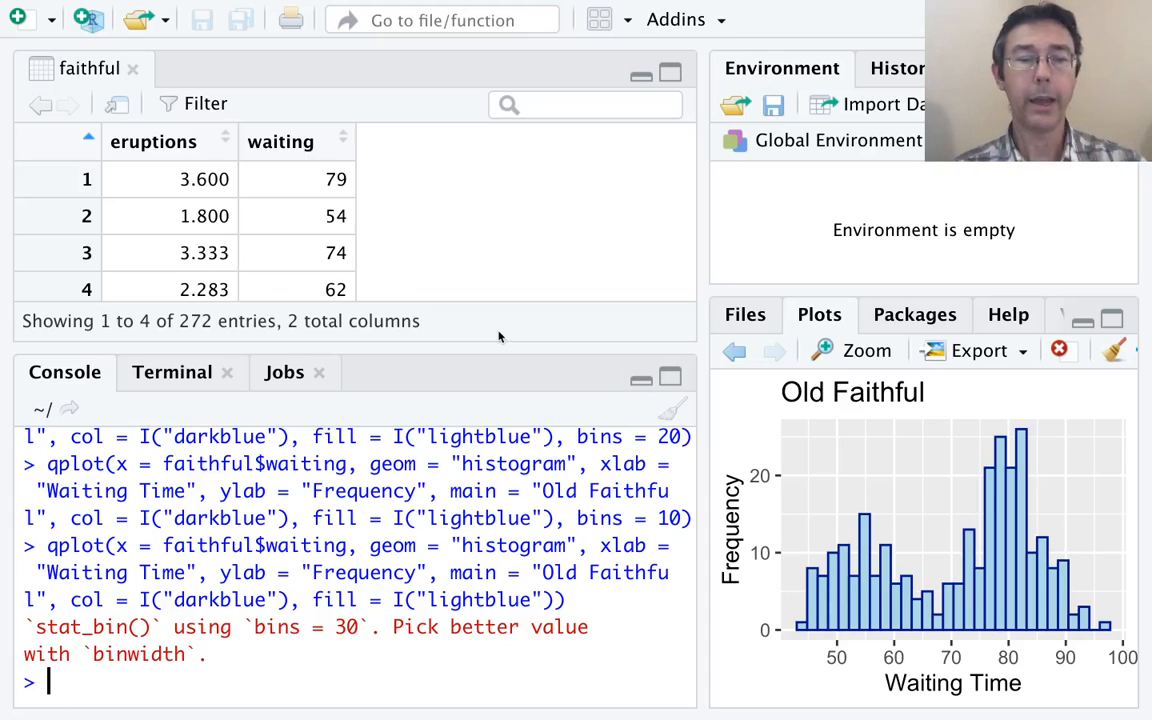
Step: Rerun the light blue histogram with 20 bins, then 10, then the default 30
text(qplot(x = faithful$waiting, geom = "histogram", xlab = "Waiting Time", ylab = "Frequency", main = "Old Faithful", col = I("darkblue"), fill = I("lightblue")))
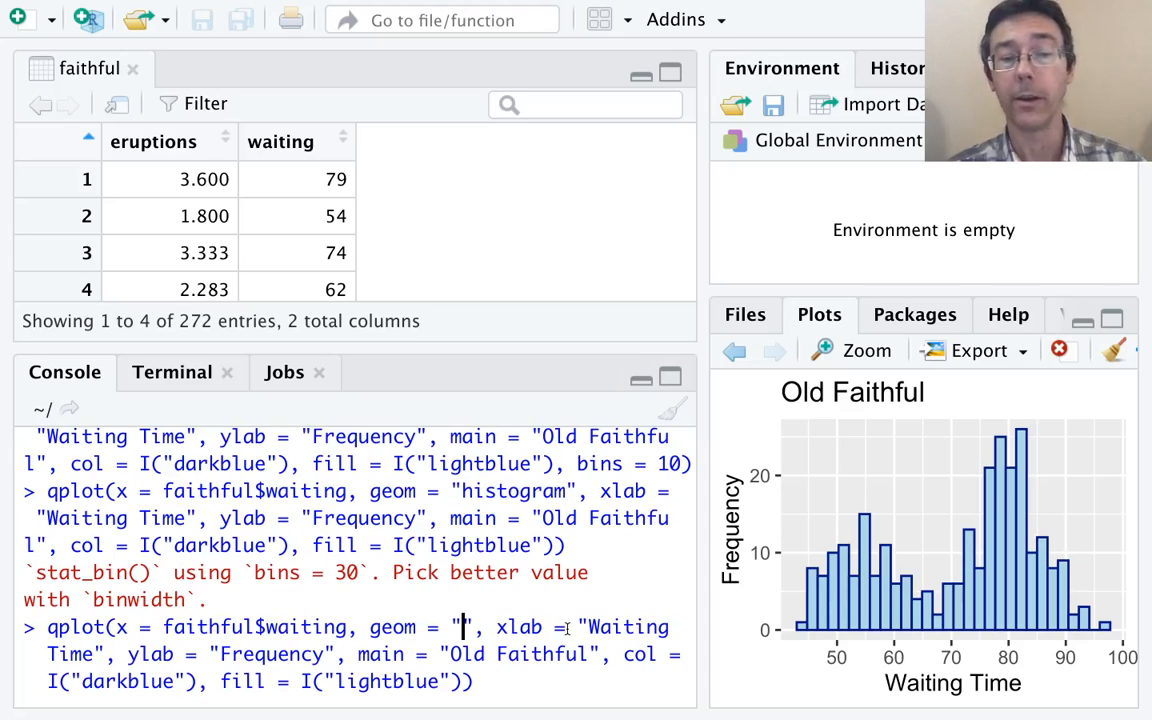
Step: Switch geom to "freqpoly" and redraw the polygon without the fill argument
text(rf)
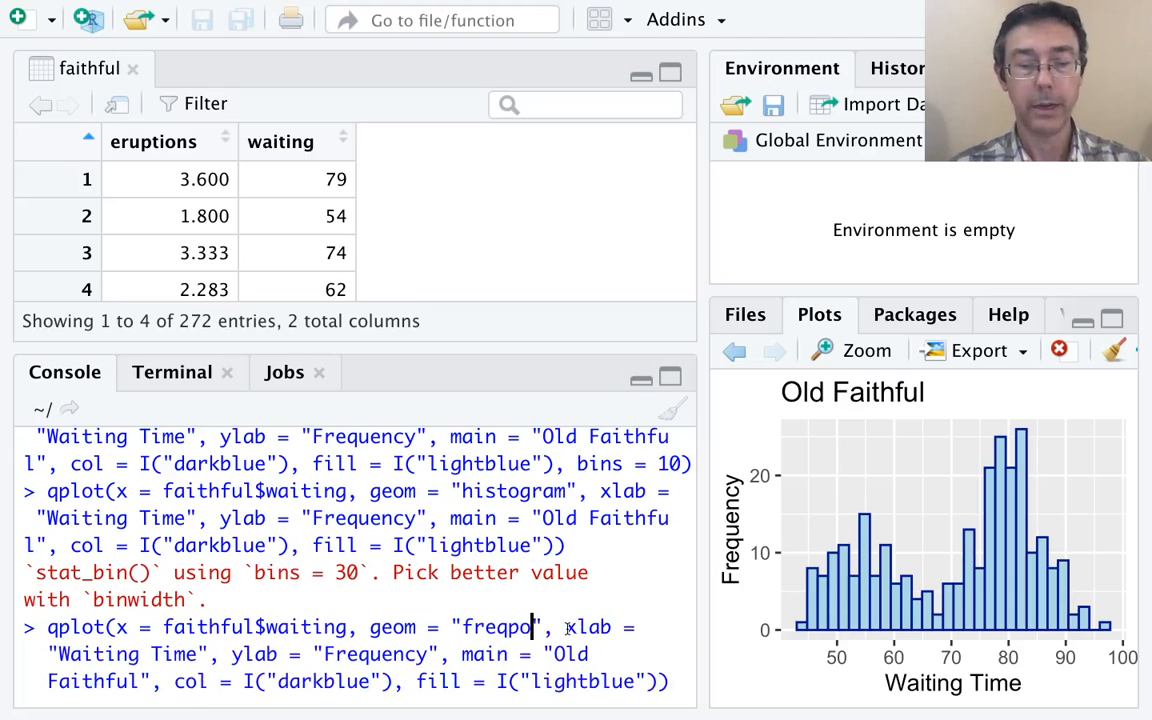
text(ly)
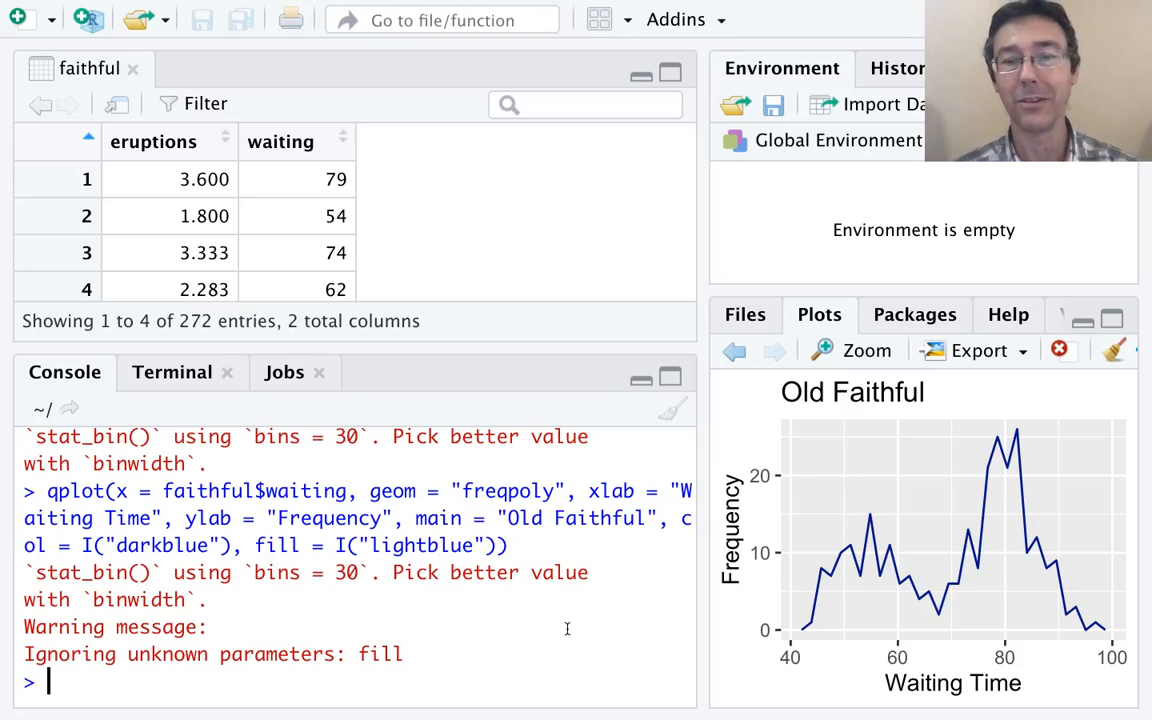
text(qplot(x = faithful$waiting, geom = "freqpoly", xlab = "Waiting Time", ylab = "Frequency", main = "Old Faithful", col = I("darkblue"), fill = I("lightblue"))
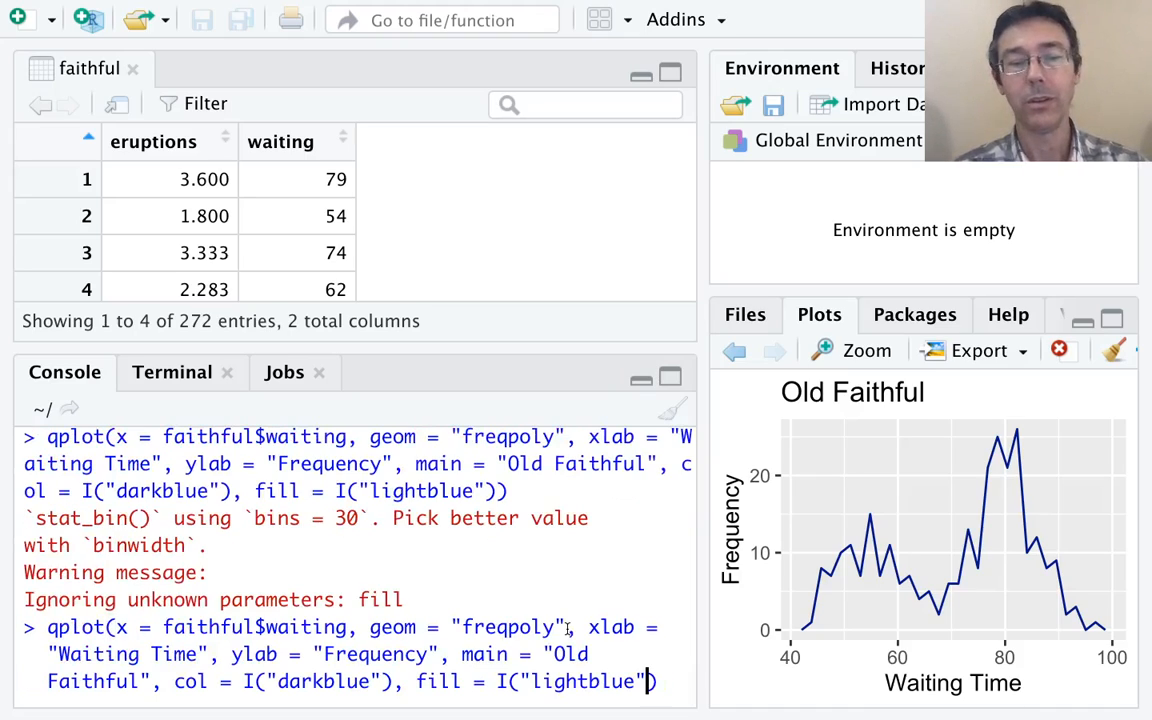
key(Backspace)
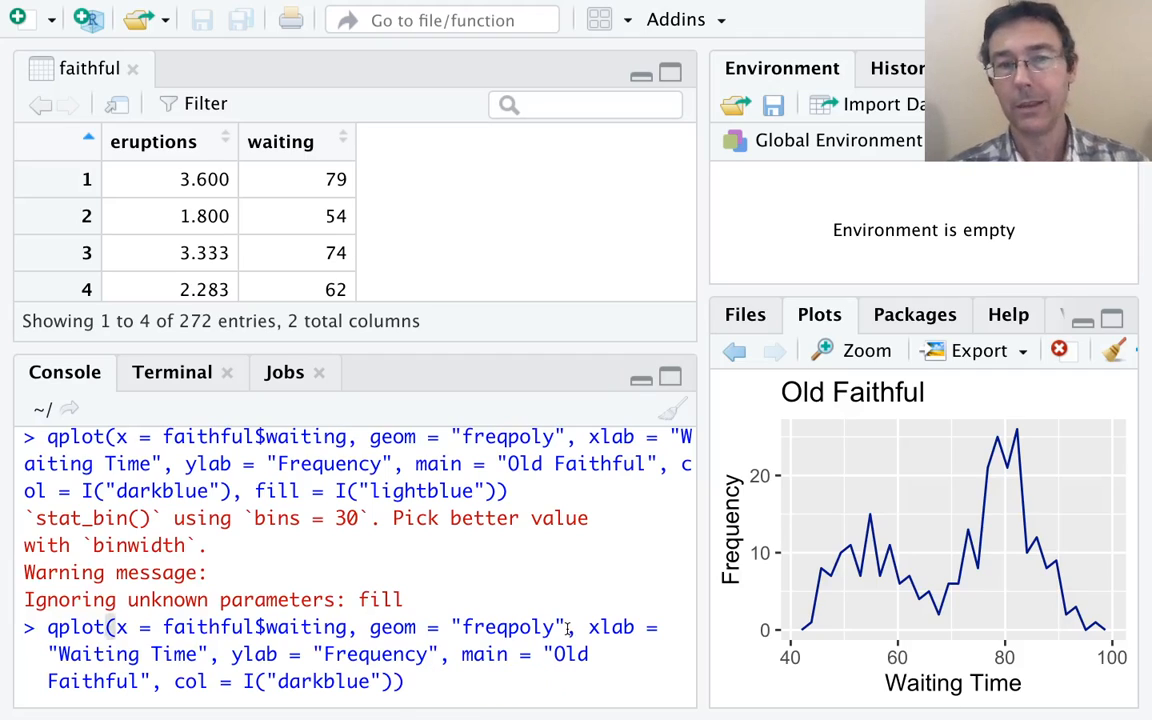
key(Return)
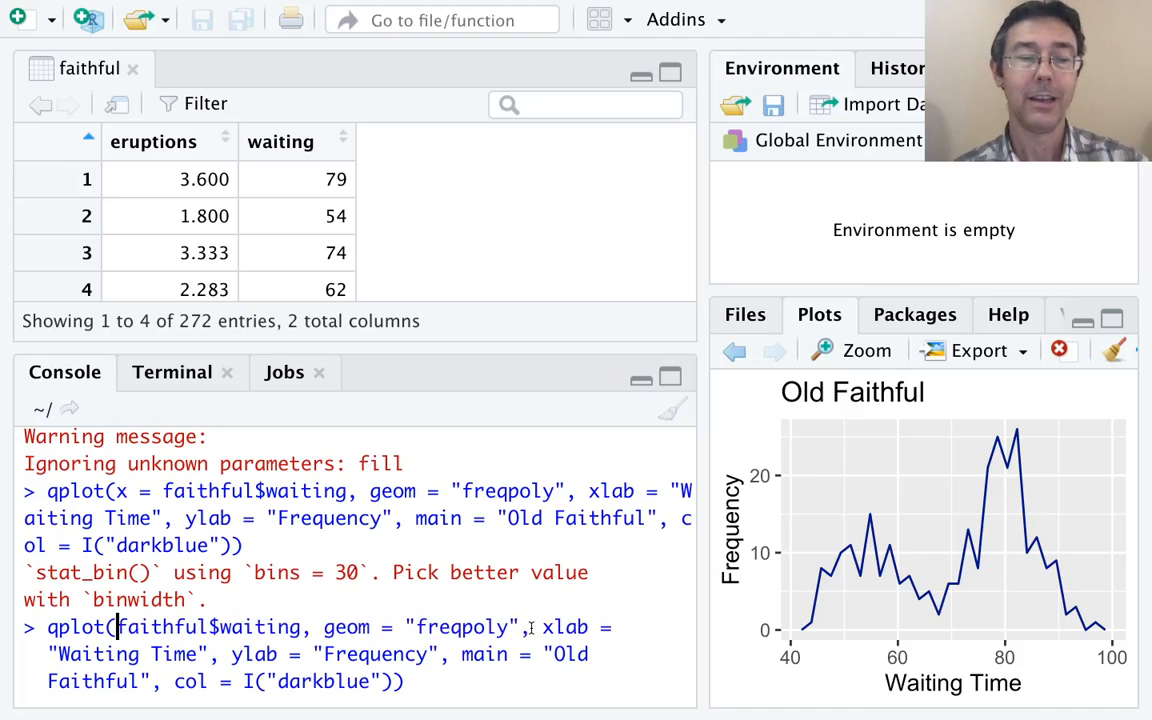
Step: Rerun the qplot call without the 'x =' name or the geom argument, redrawing the histogram
key(Return)
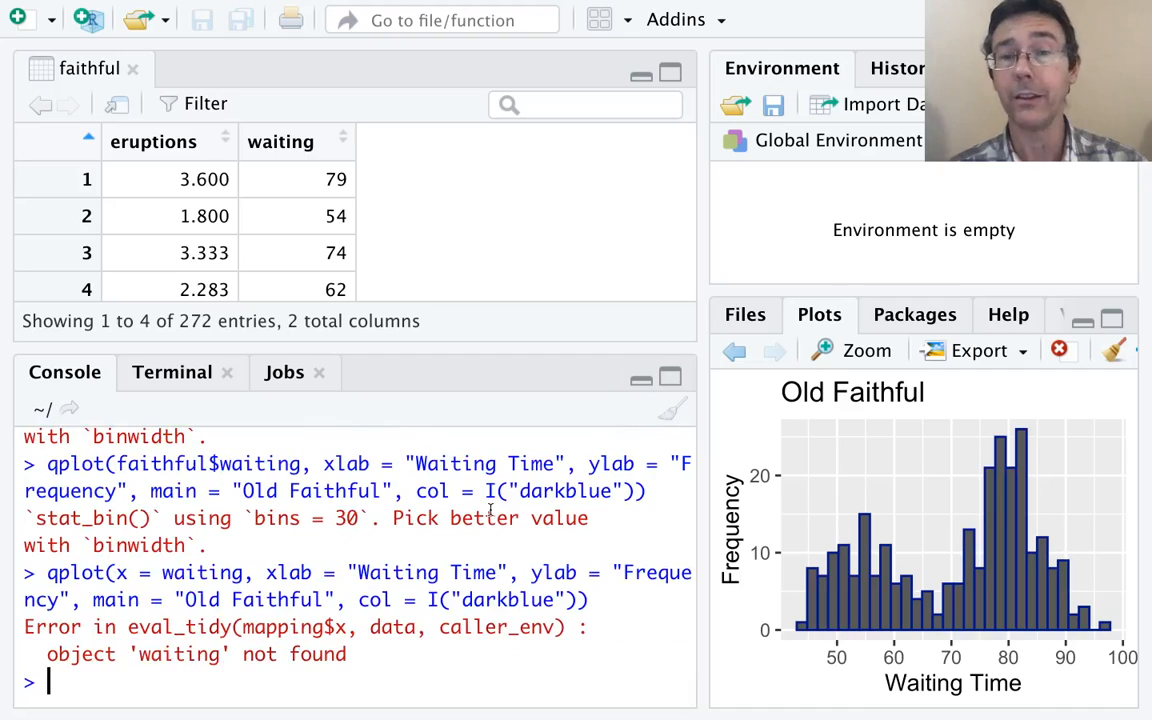
Step: Rerun qplot(x = waiting) with data = faithful, 'Waiting Time'/'Frequency' labels and 'Old Faithful' title
text(qplot(x = waiting, xlab = "Waiting Time", ylab = "Frequency", main = "Old Faithful", col = I("darkblue")))
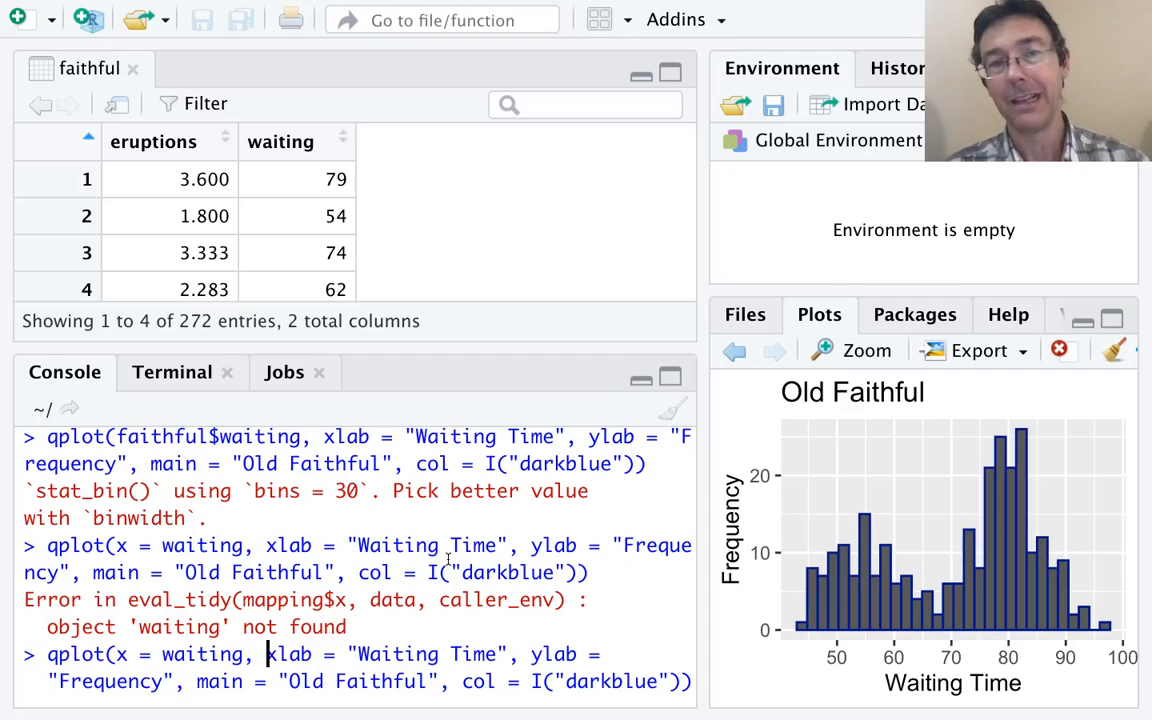
text(data)
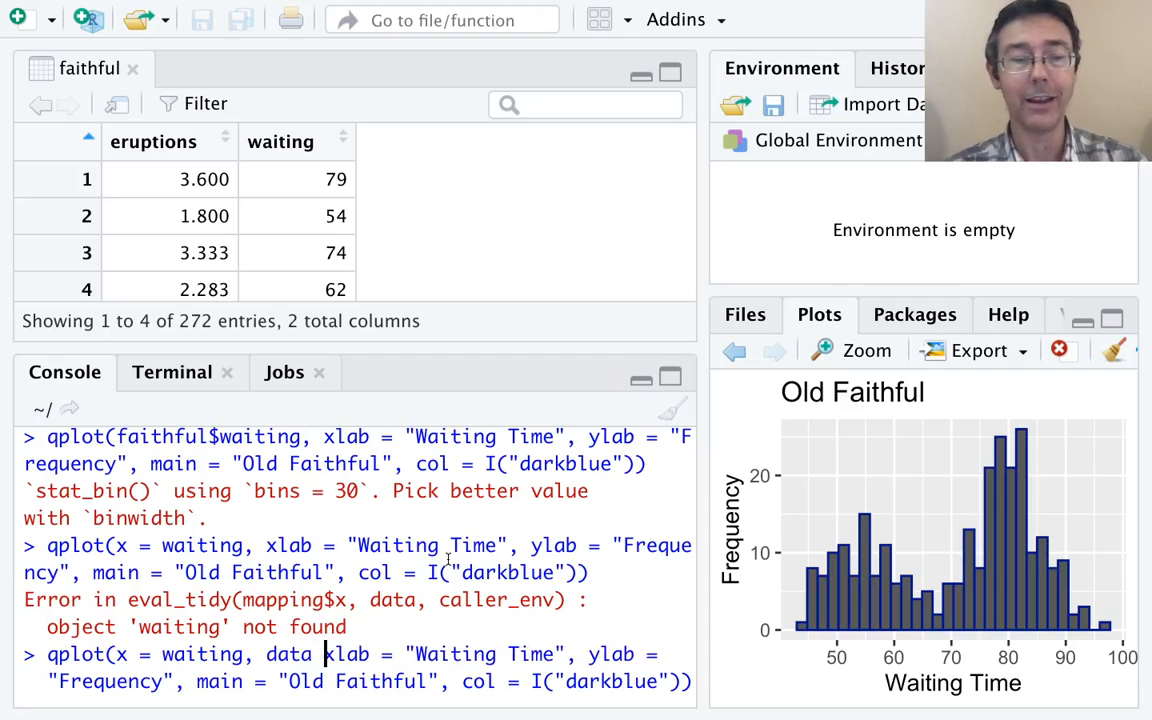
text(faithful)
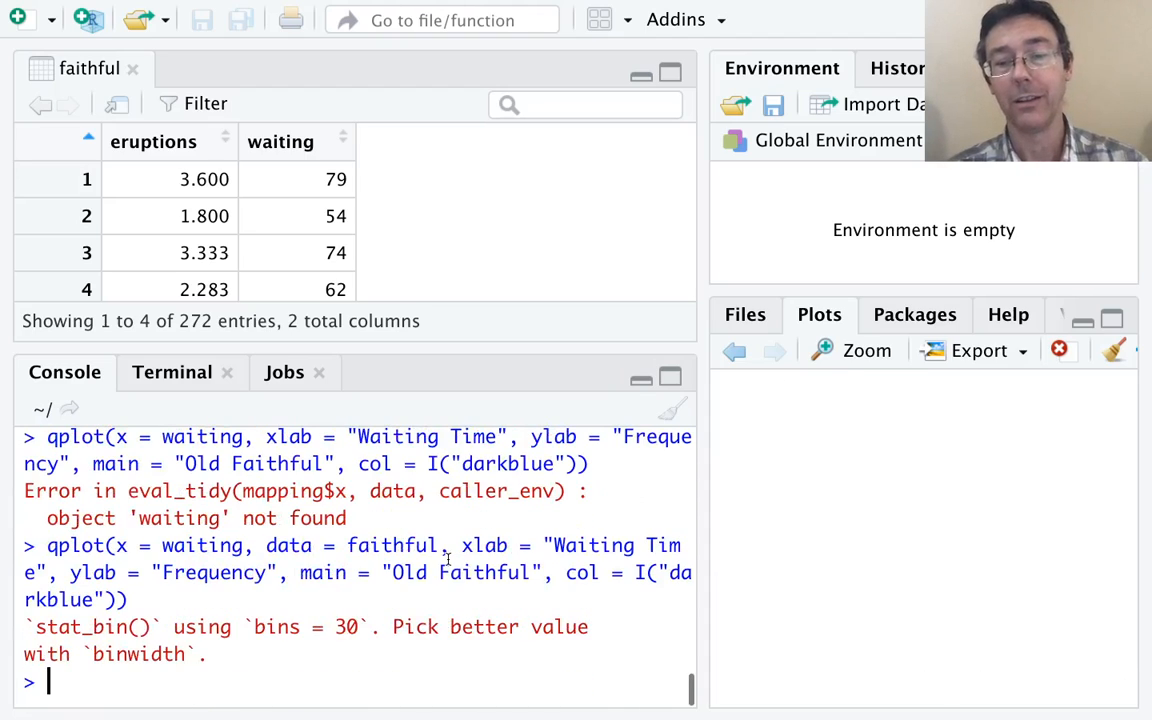
key(Return)
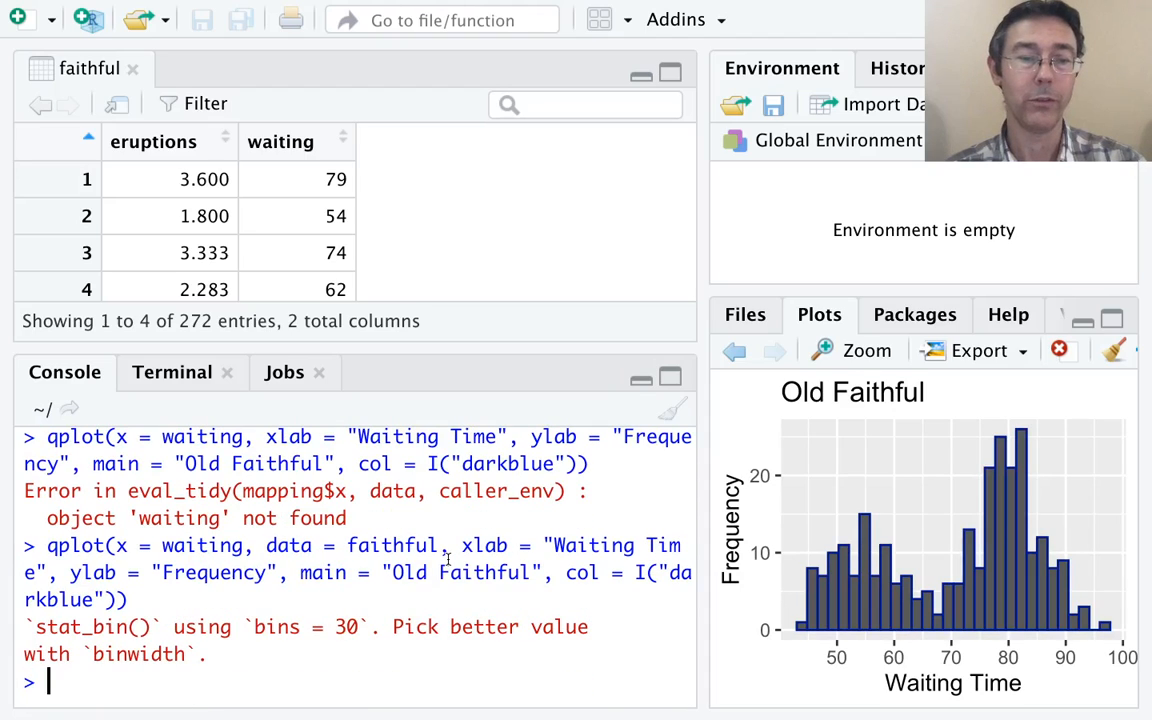